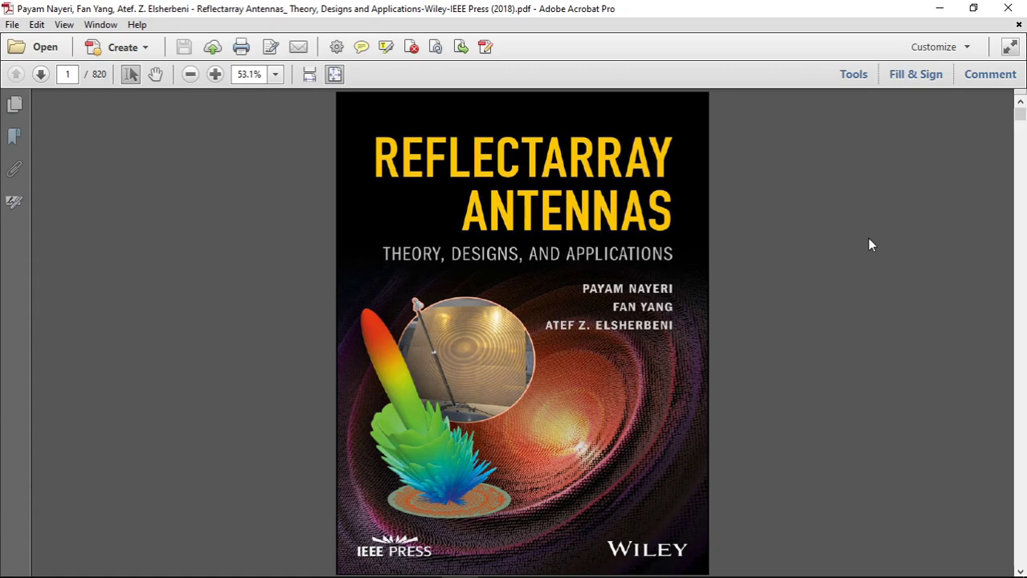
mouse_move(546, 227)
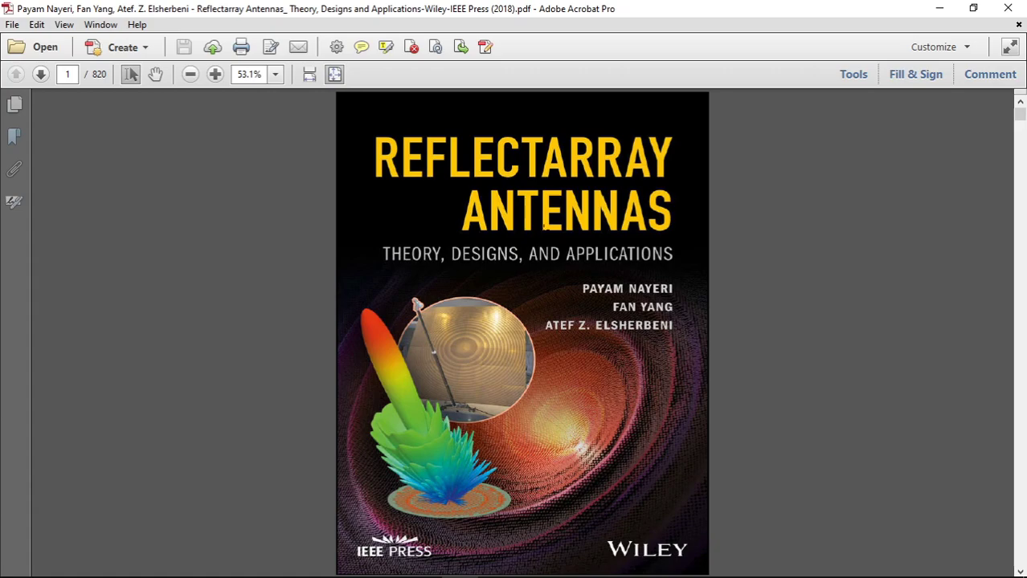
mouse_move(770, 264)
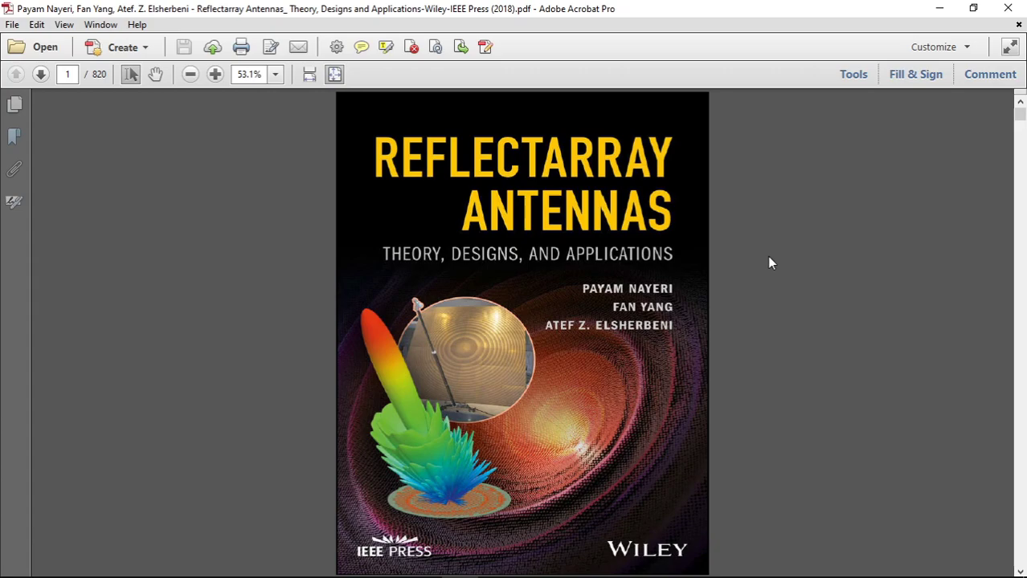
- Jump to page 62, the start of Chapter 2 on reflectarray element design
left_click(67, 74)
type("62")
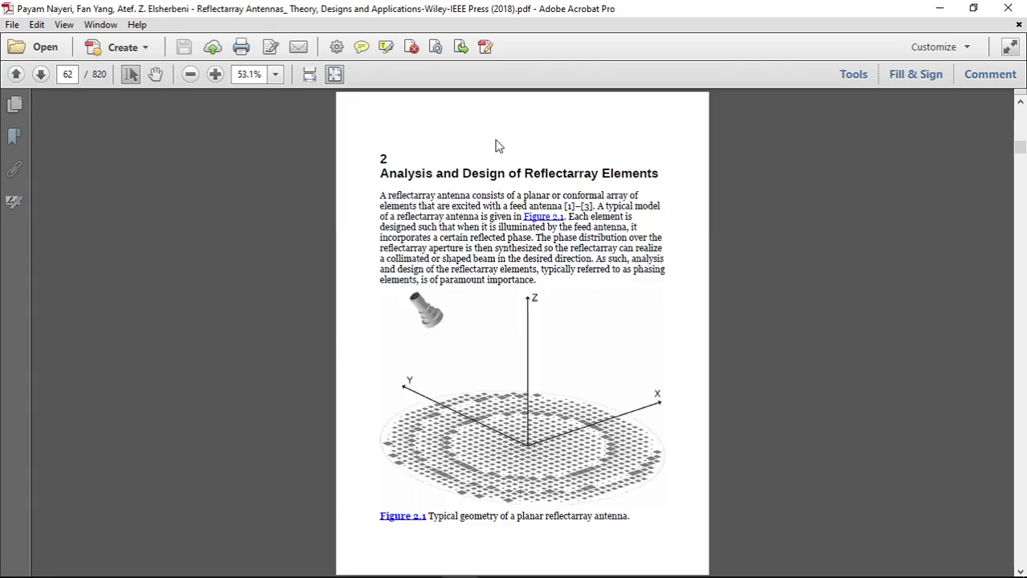
mouse_move(852, 212)
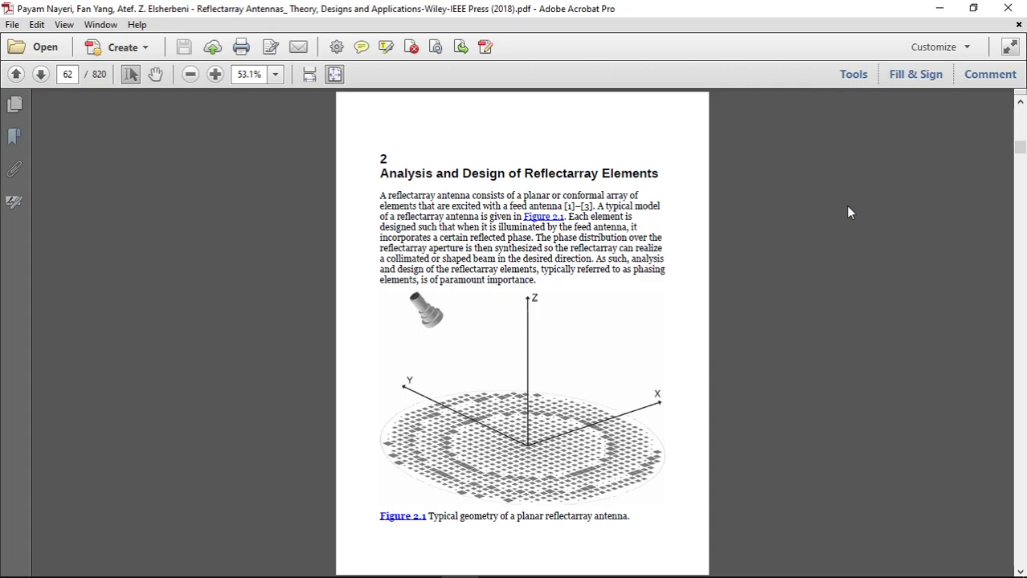
mouse_move(592, 424)
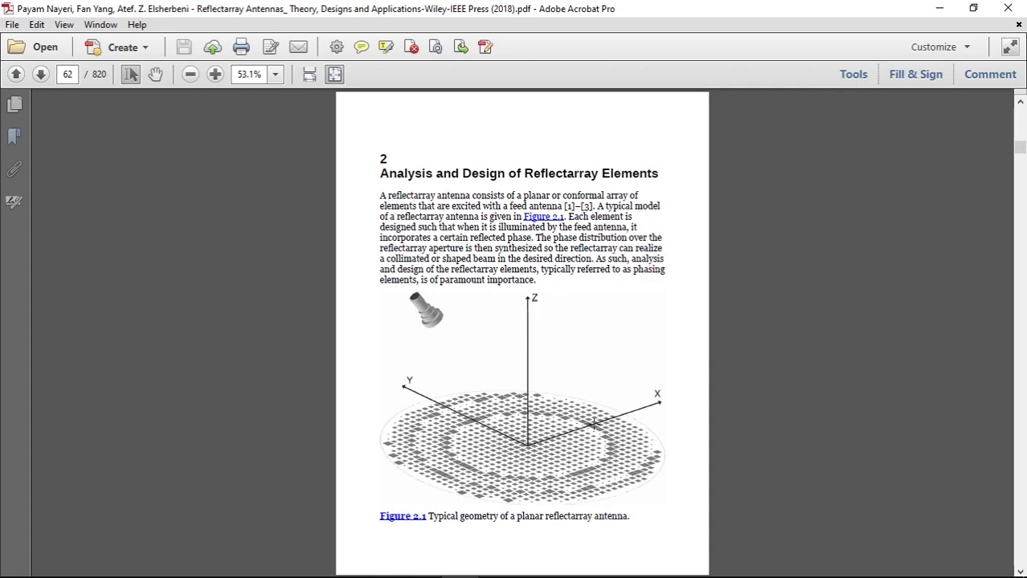
mouse_move(835, 393)
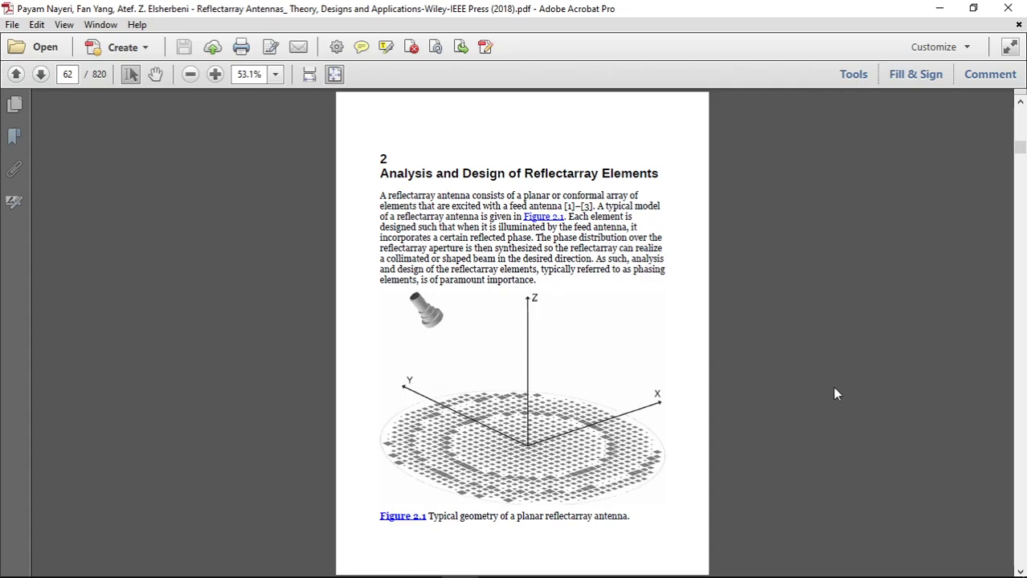
mouse_move(642, 415)
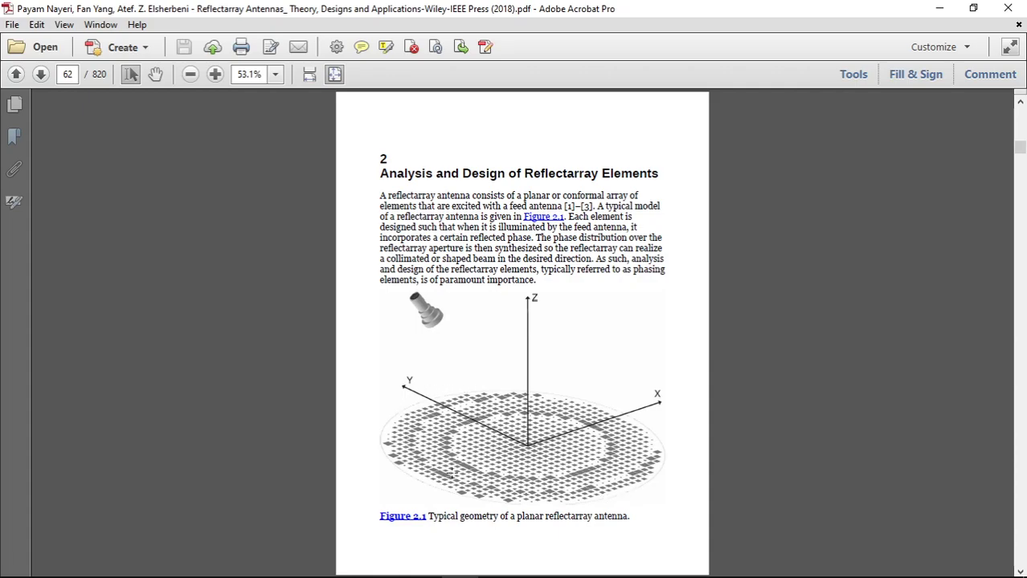
mouse_move(733, 385)
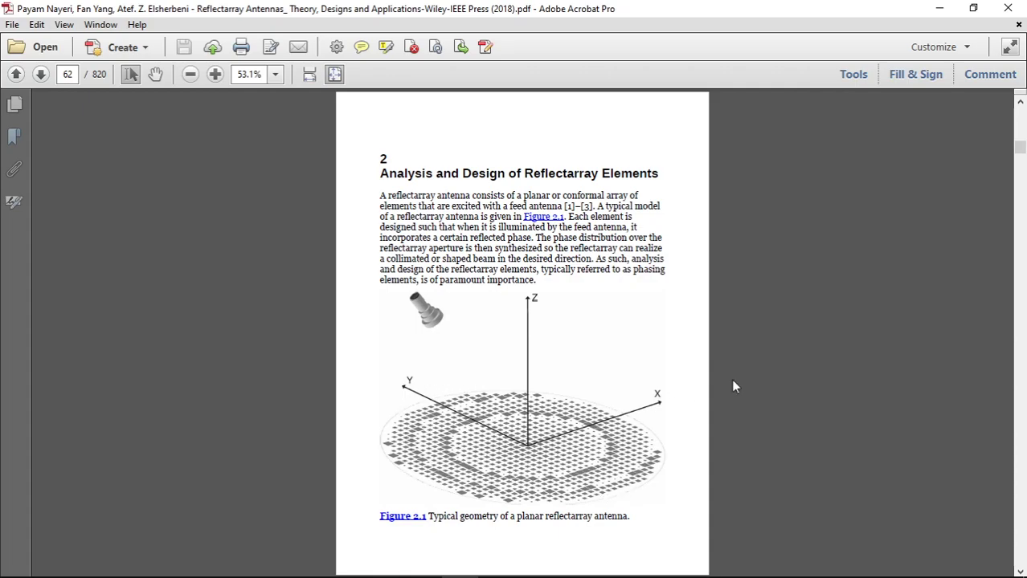
- Scroll to page 65 showing Figure 2.2 and equation 2.1
scroll("down", 3)
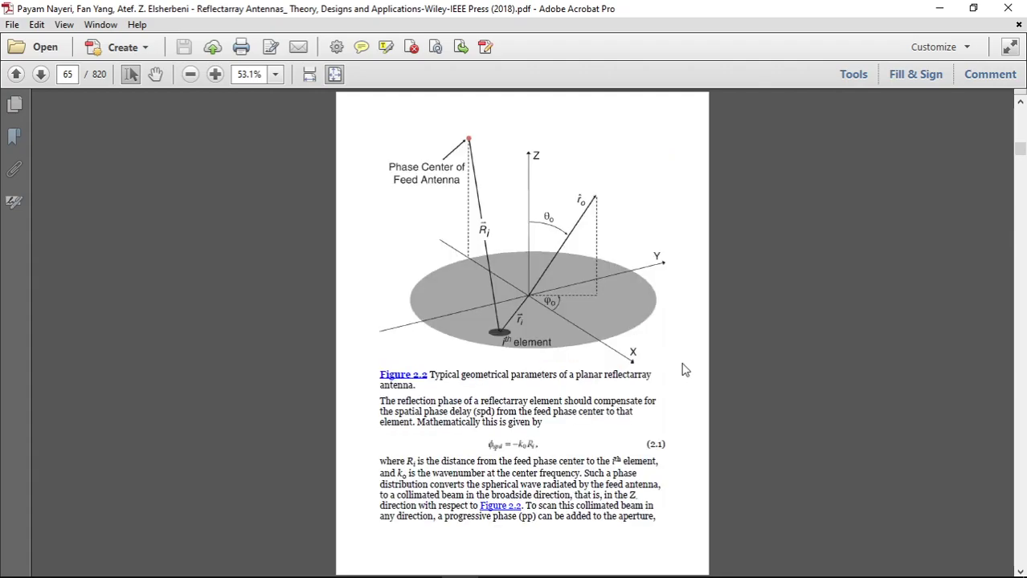
mouse_move(443, 247)
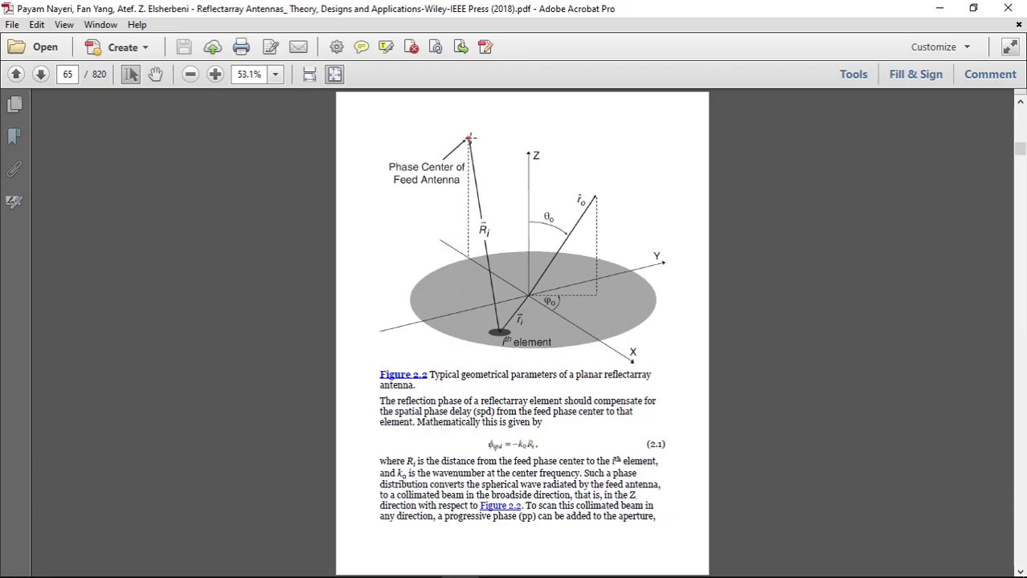
mouse_move(858, 196)
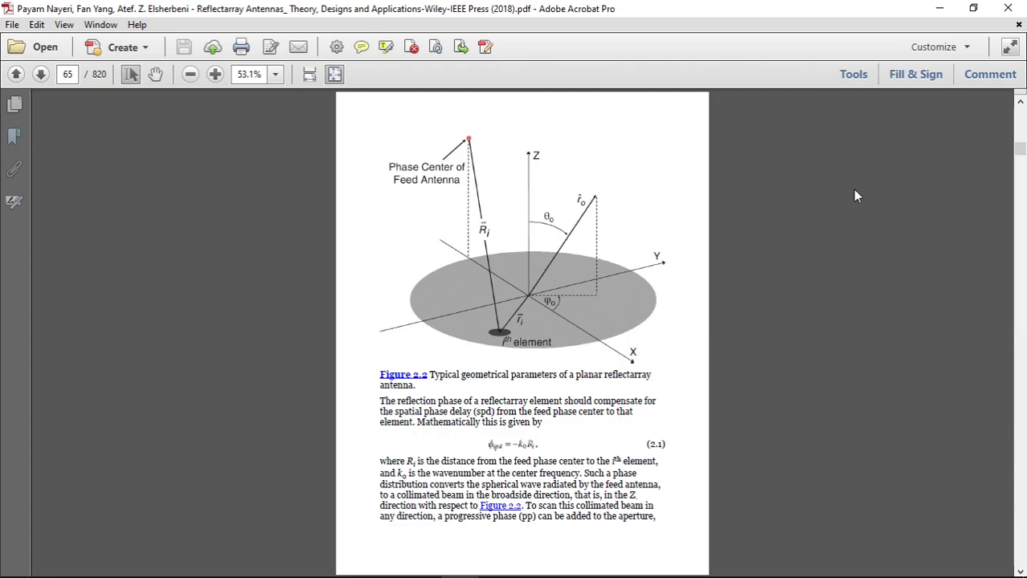
mouse_move(563, 297)
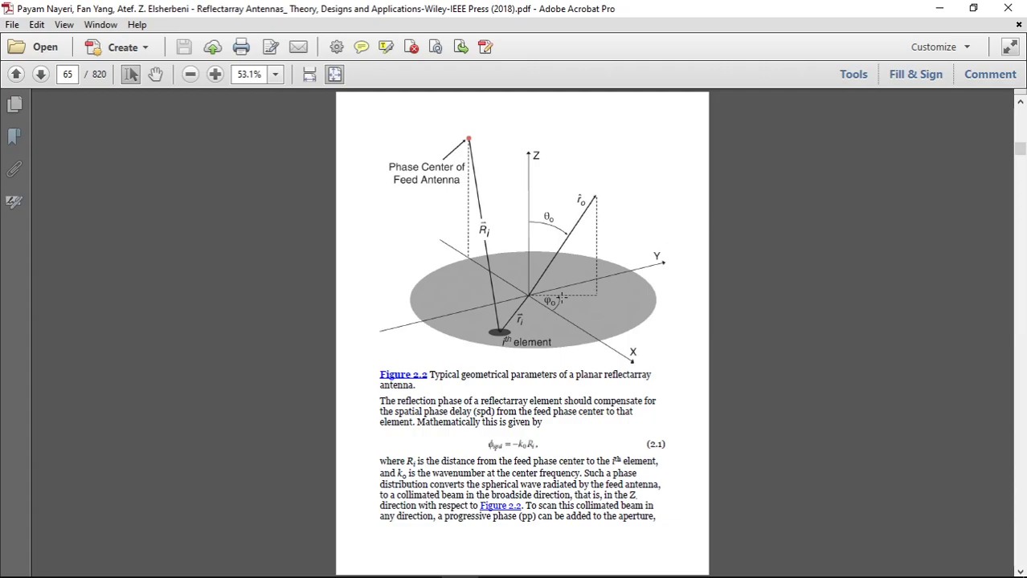
mouse_move(540, 263)
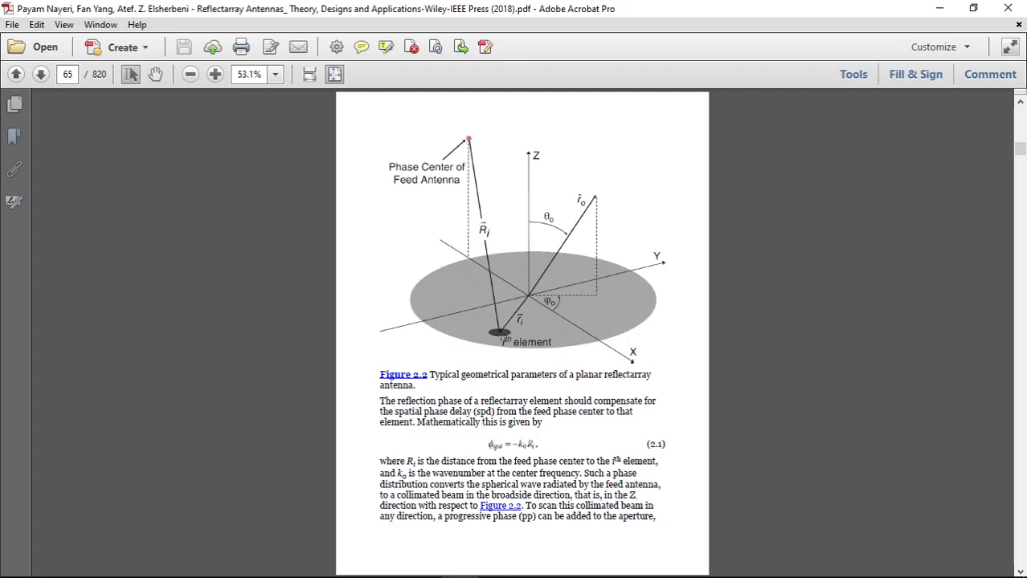
mouse_move(557, 277)
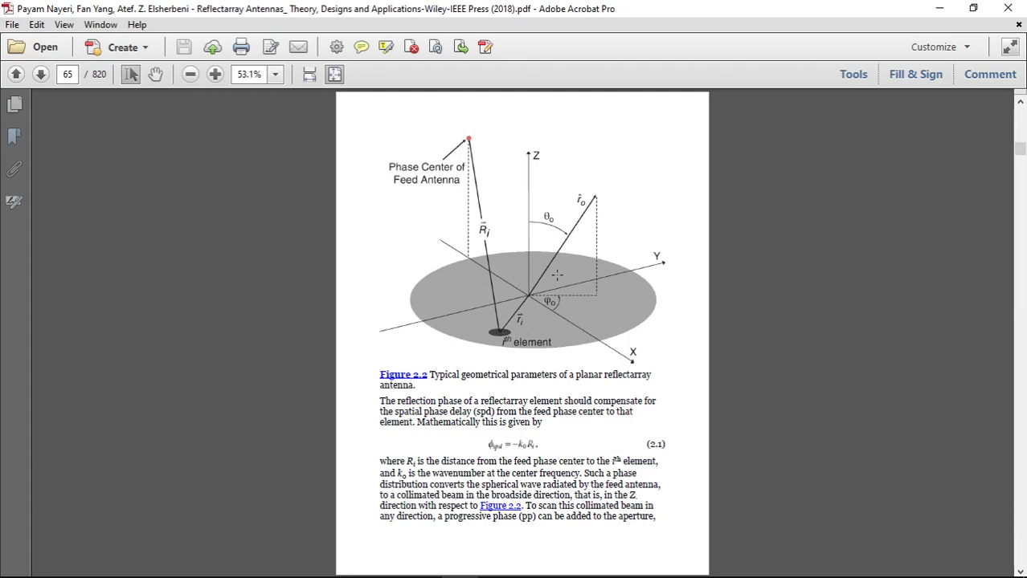
mouse_move(577, 228)
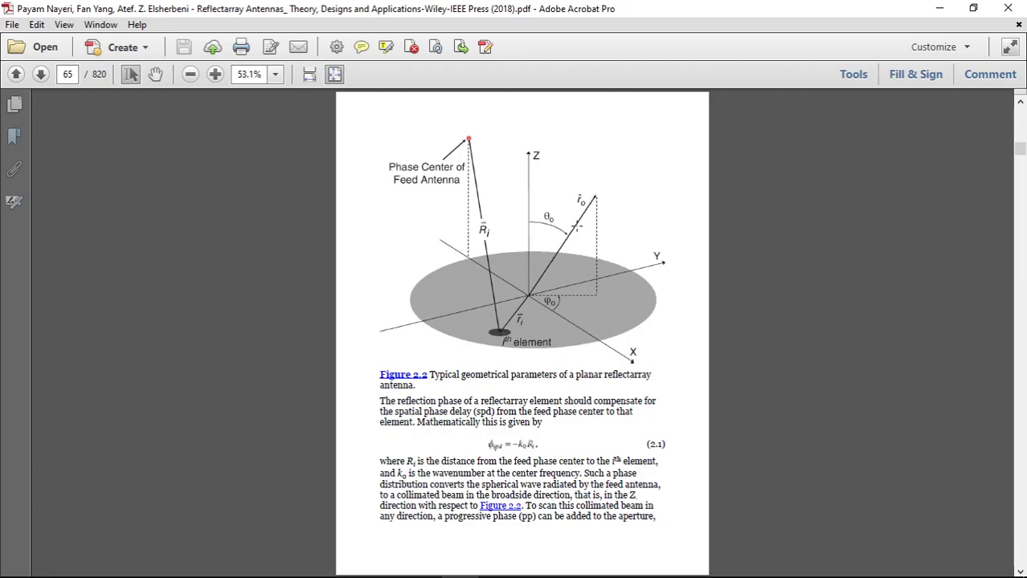
mouse_move(572, 190)
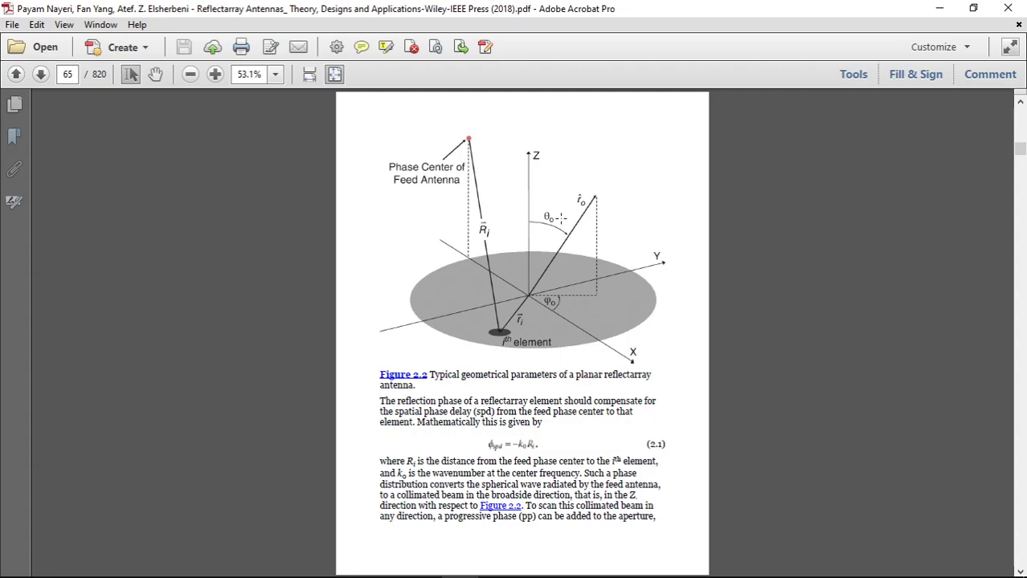
mouse_move(559, 229)
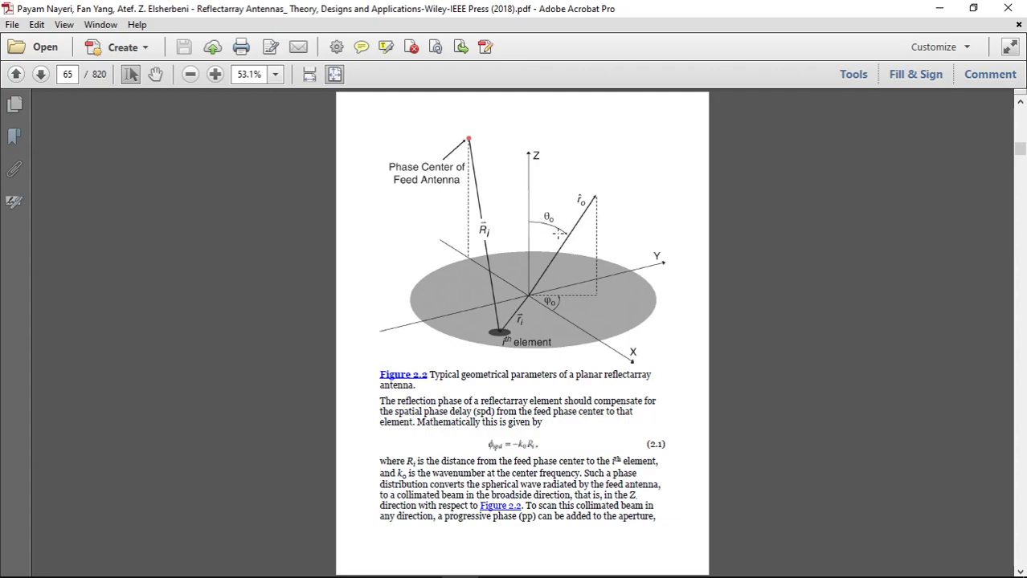
mouse_move(559, 313)
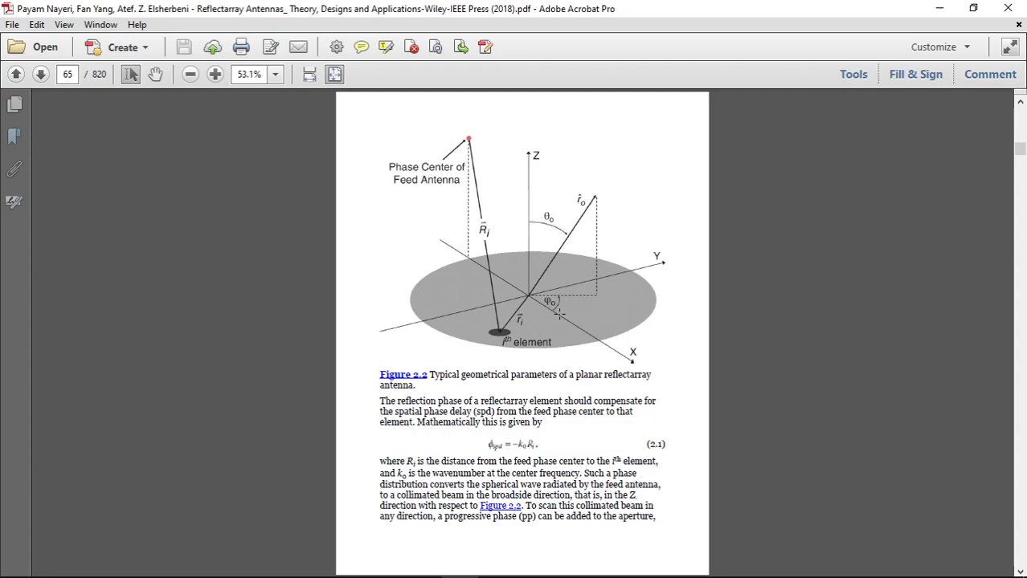
mouse_move(747, 299)
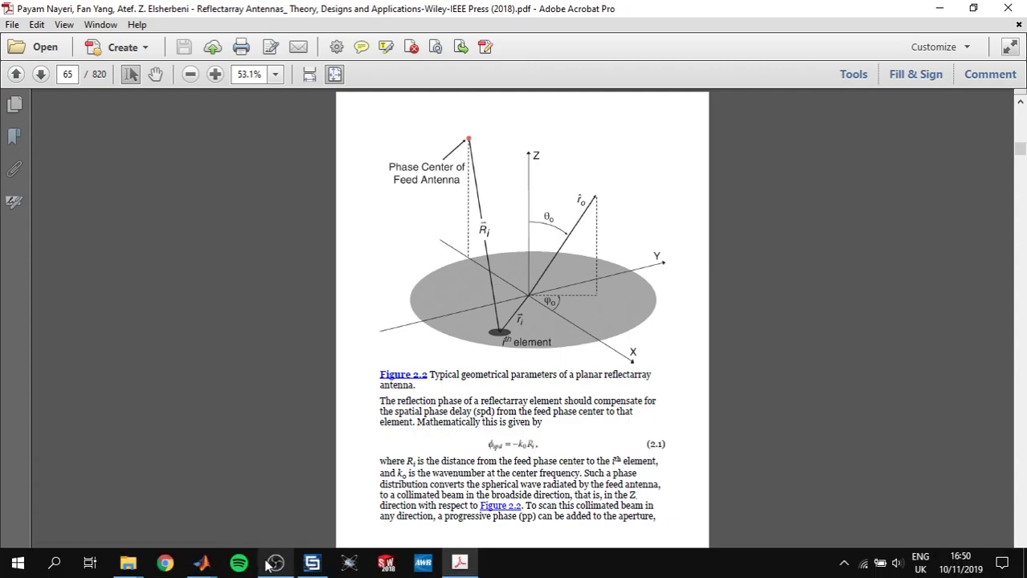
mouse_move(202, 563)
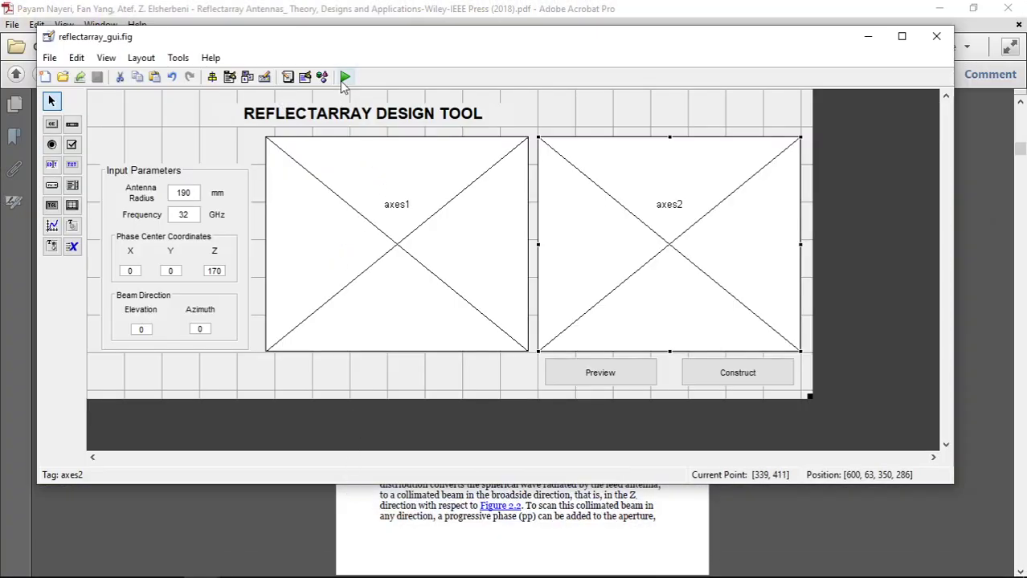
- Run reflectarray_gui.fig from GUIDE so the design tool shows the Figure 2.2 geometry
left_click(344, 77)
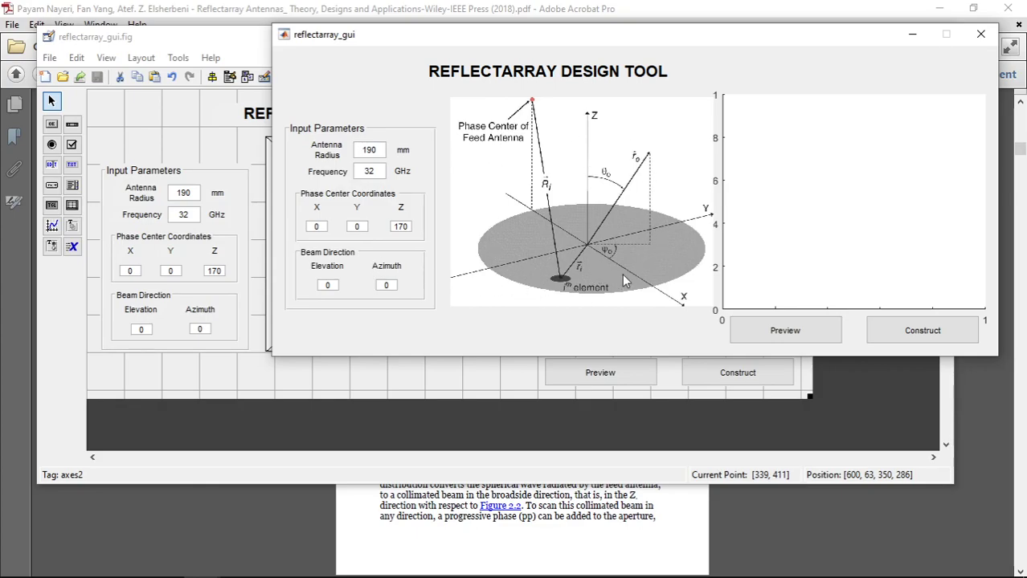
mouse_move(424, 199)
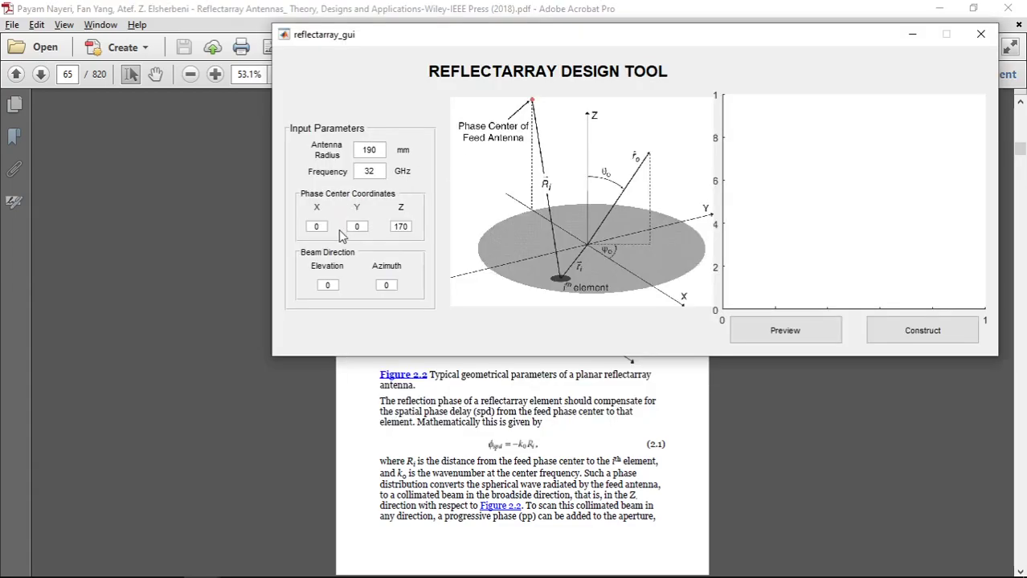
mouse_move(315, 263)
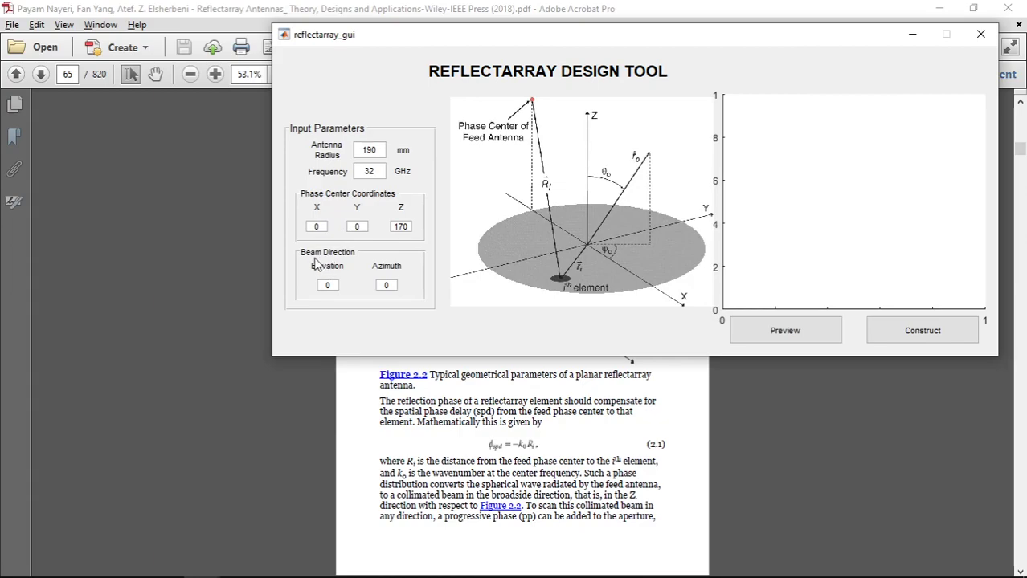
mouse_move(366, 256)
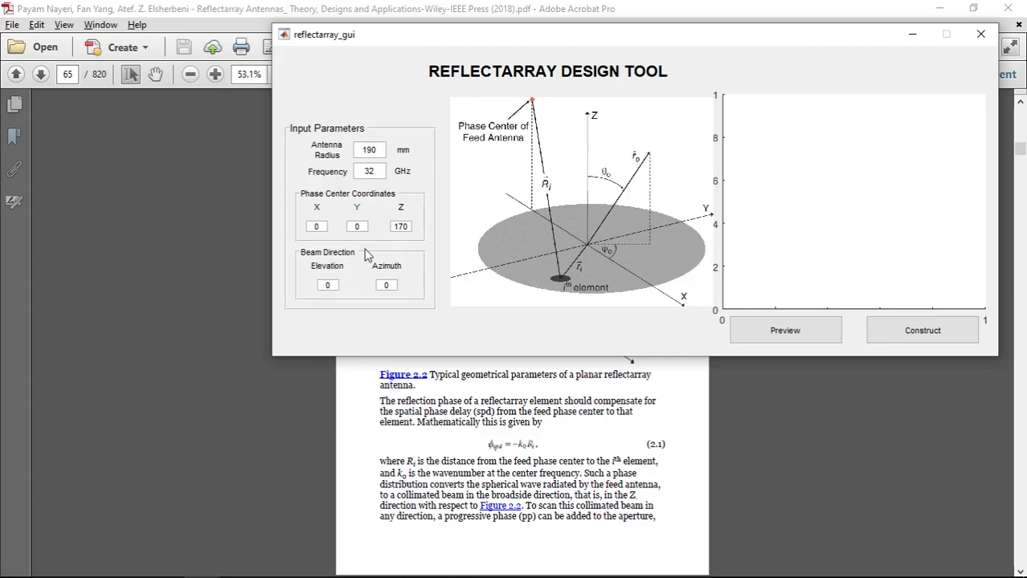
mouse_move(437, 290)
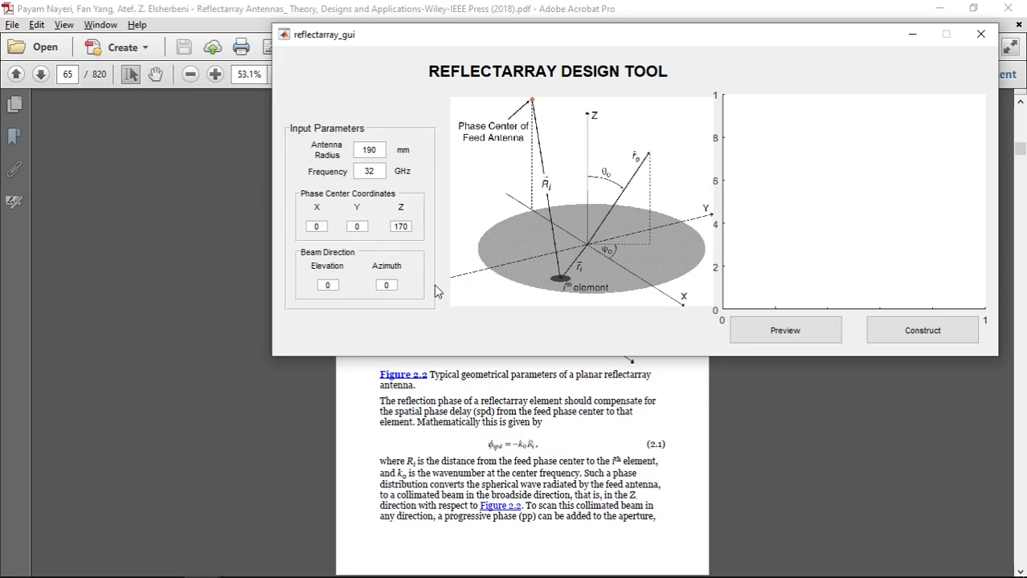
mouse_move(359, 135)
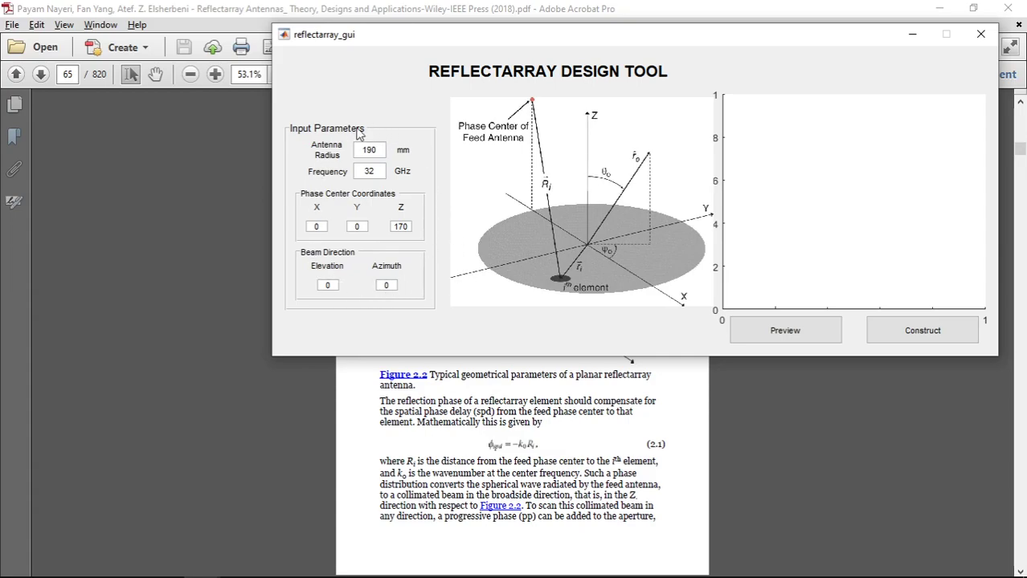
mouse_move(405, 300)
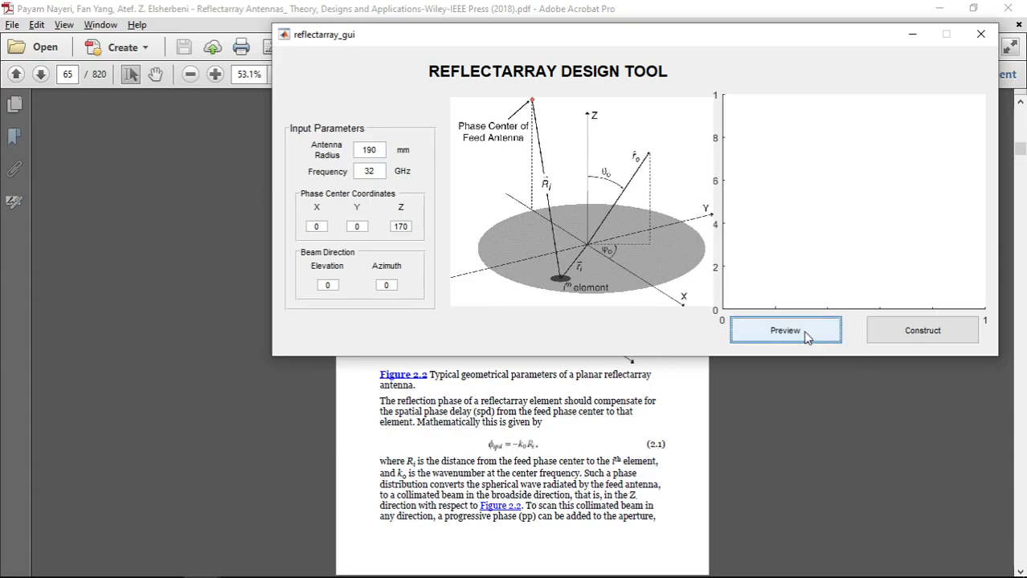
- Preview the concentric-ring phase distribution over the roughly 45-by-45 element grid
left_click(784, 331)
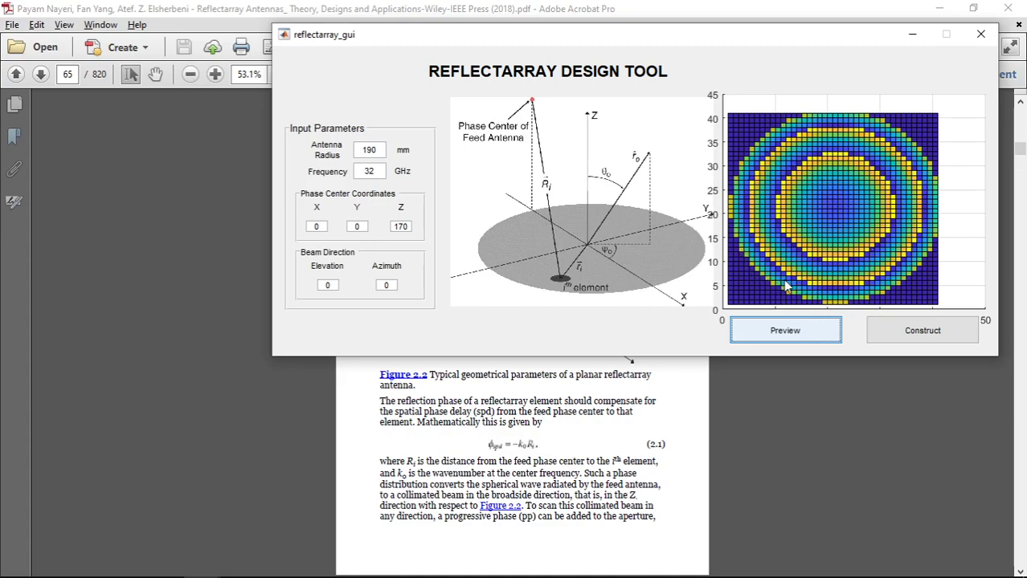
mouse_move(364, 187)
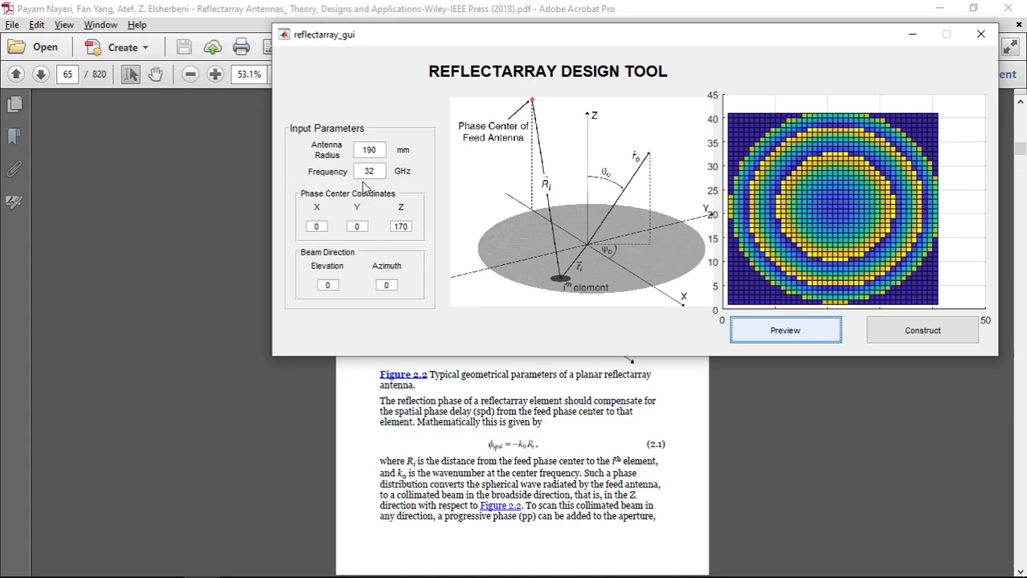
triple_click(369, 170)
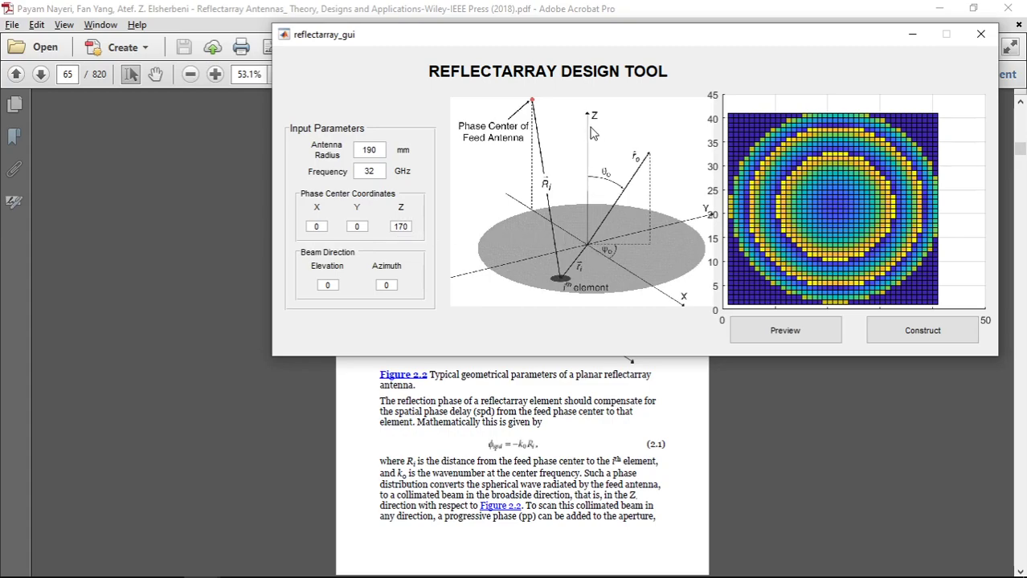
- Scroll the book to Figure 2.4's centred-feed phase plots on page 69, then refresh the GUI preview
left_click(980, 34)
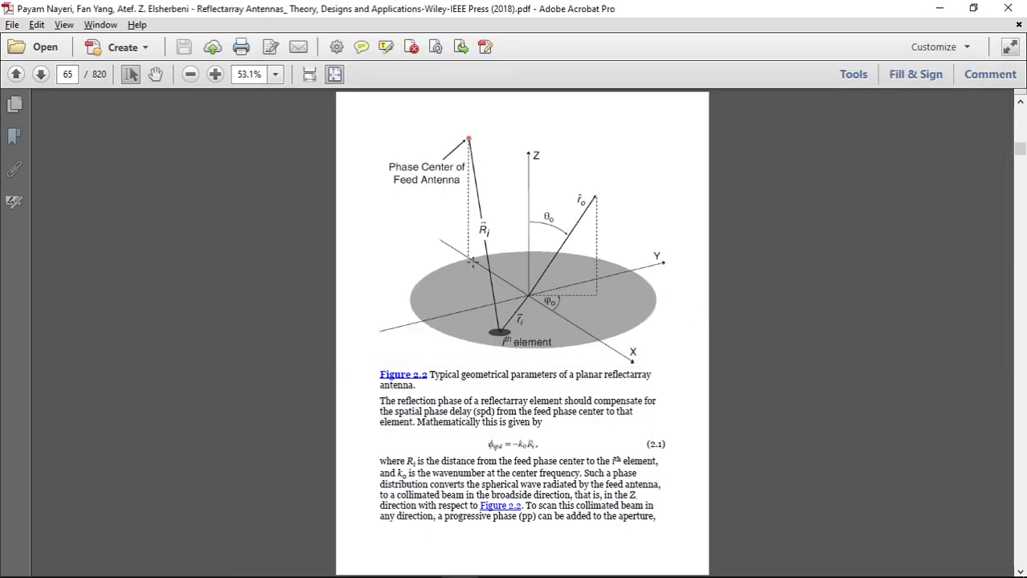
scroll("down", 3)
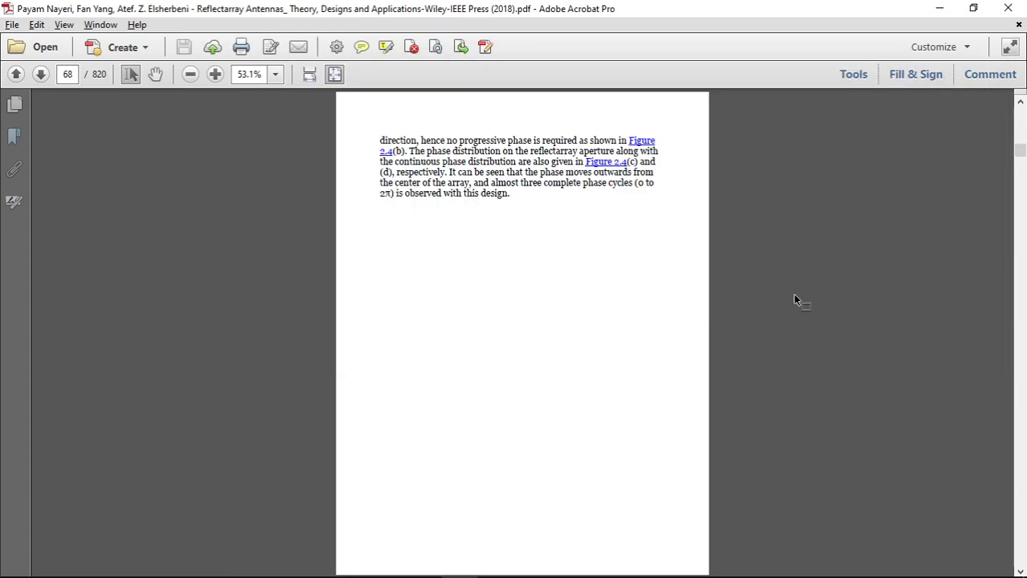
scroll("down", 3)
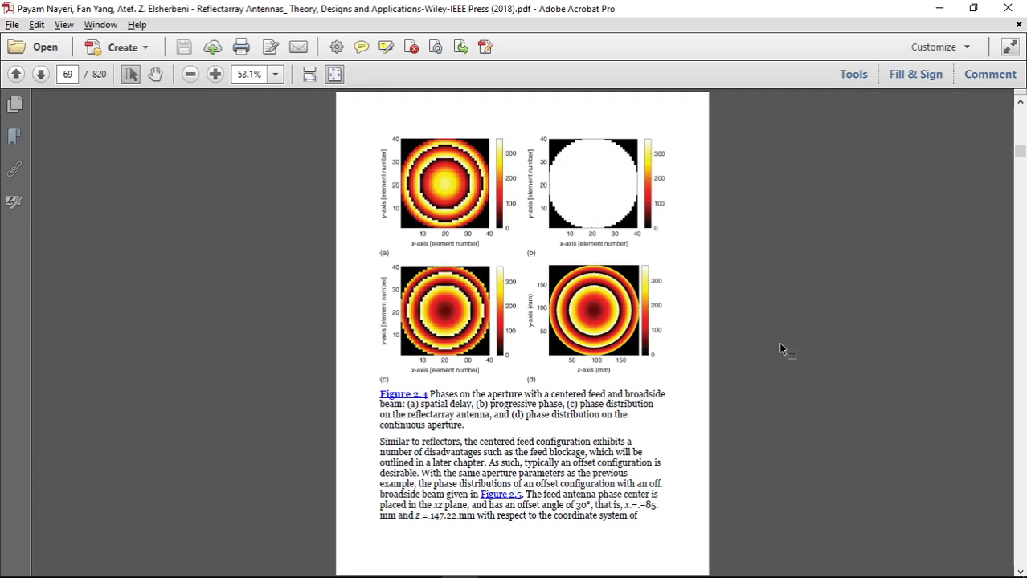
left_click(784, 331)
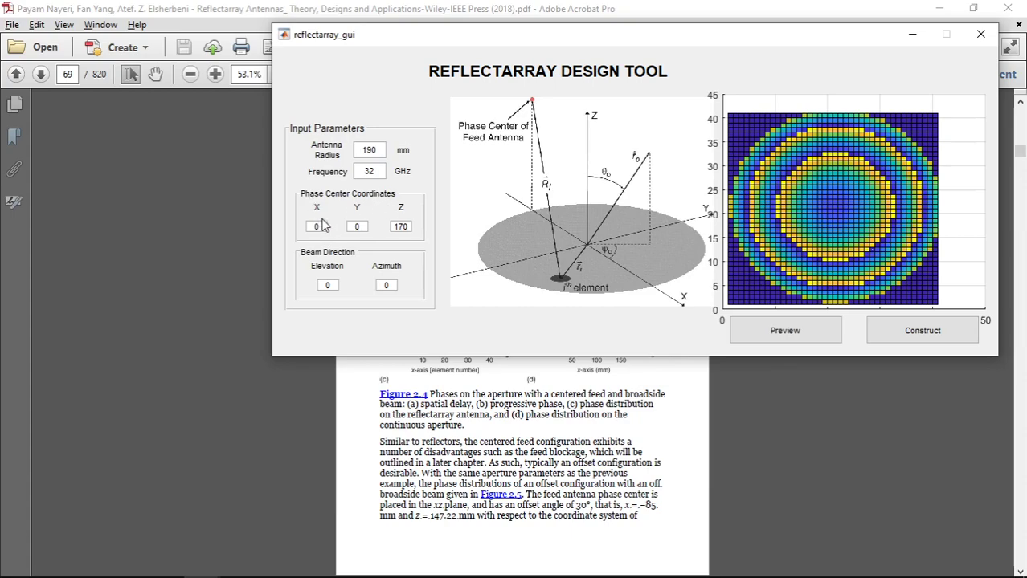
- Set the feed phase centre X to 20 and Y to 20, previewing the off-centre rings
left_click(315, 225)
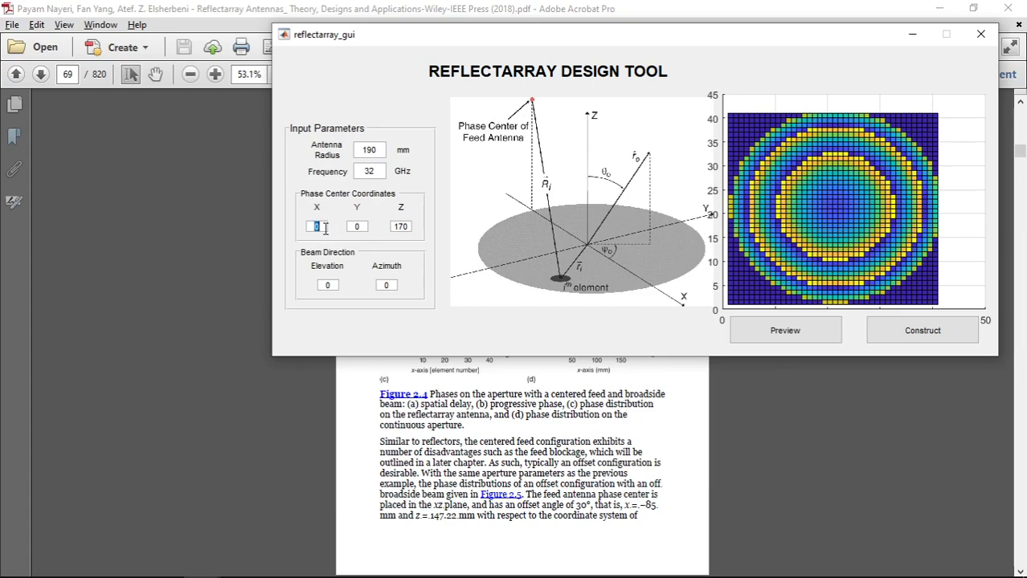
type("20")
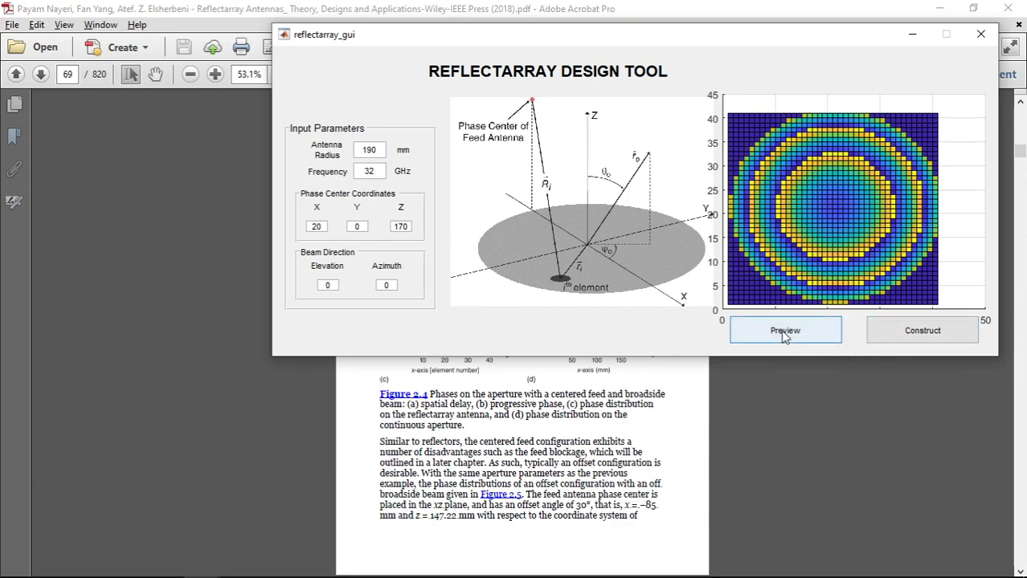
left_click(784, 331)
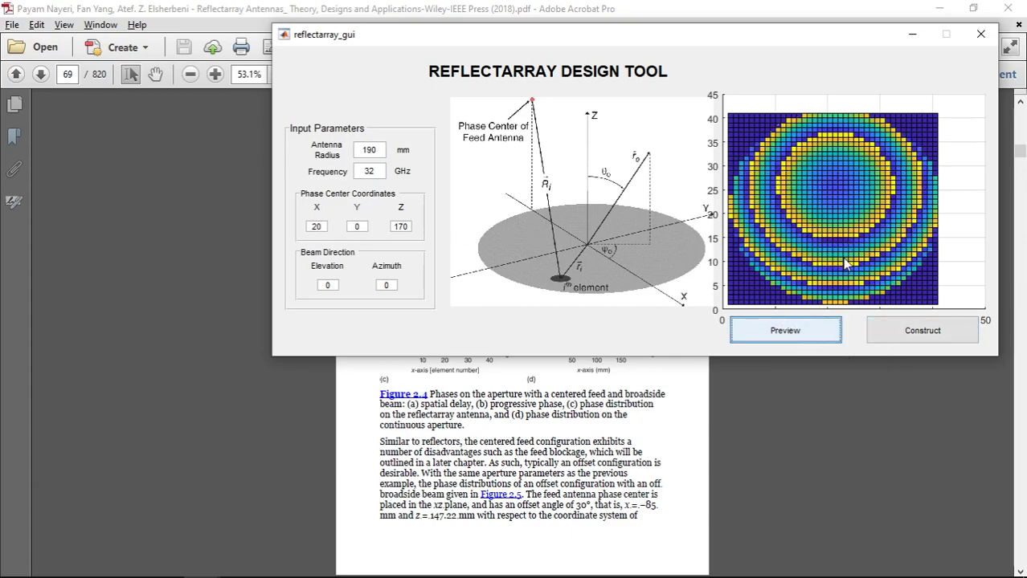
mouse_move(841, 175)
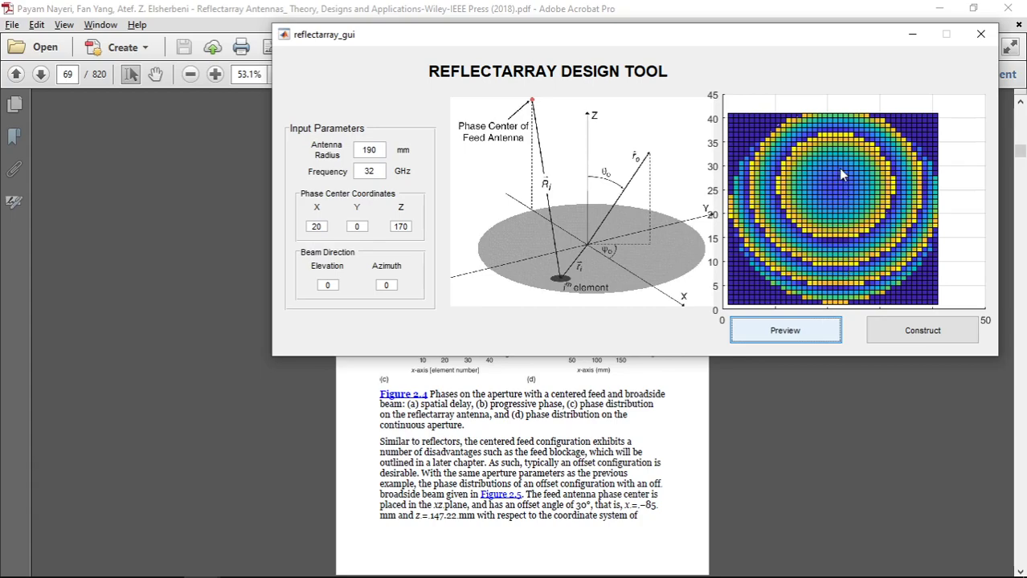
mouse_move(839, 173)
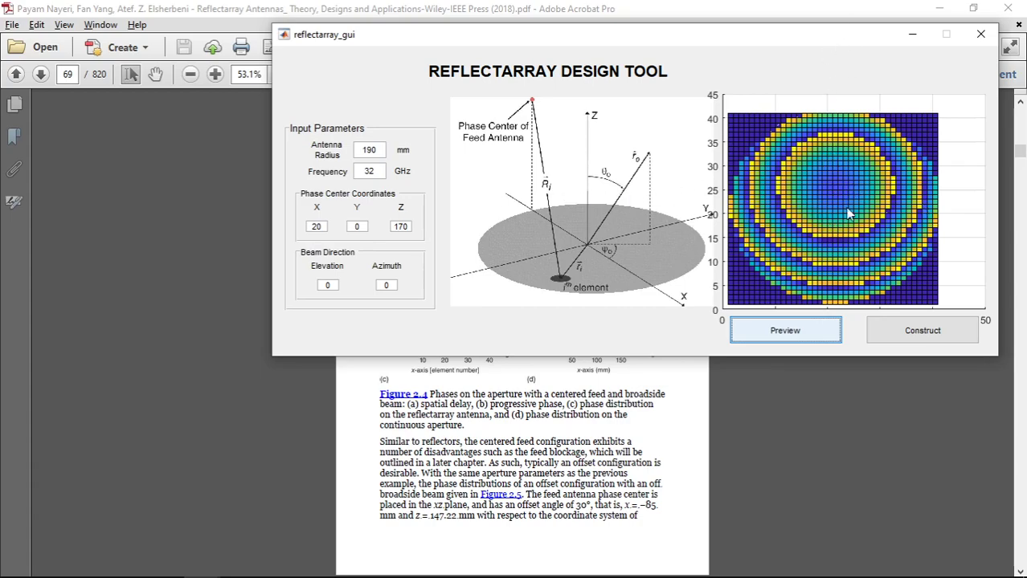
mouse_move(839, 199)
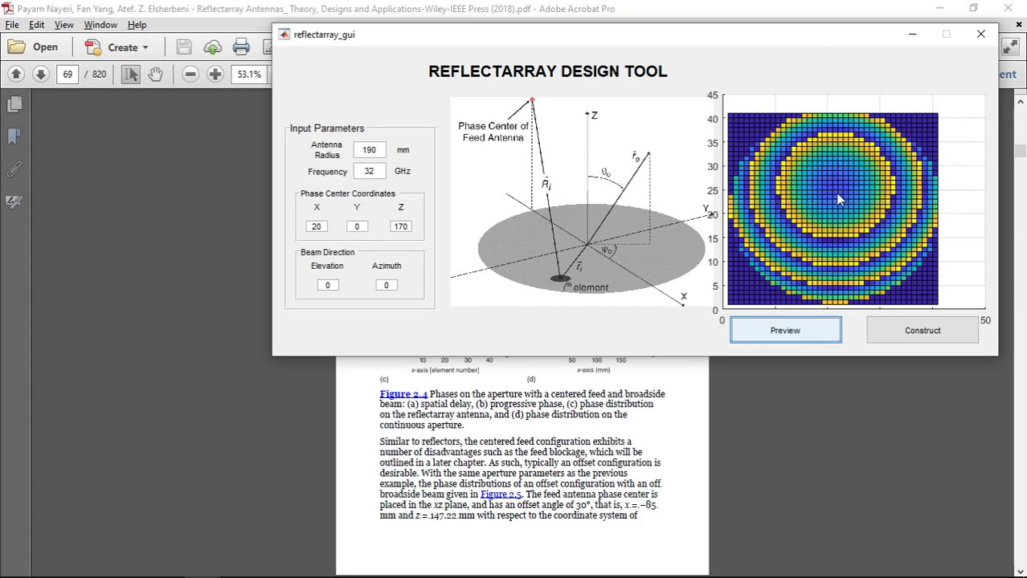
mouse_move(835, 157)
type("20")
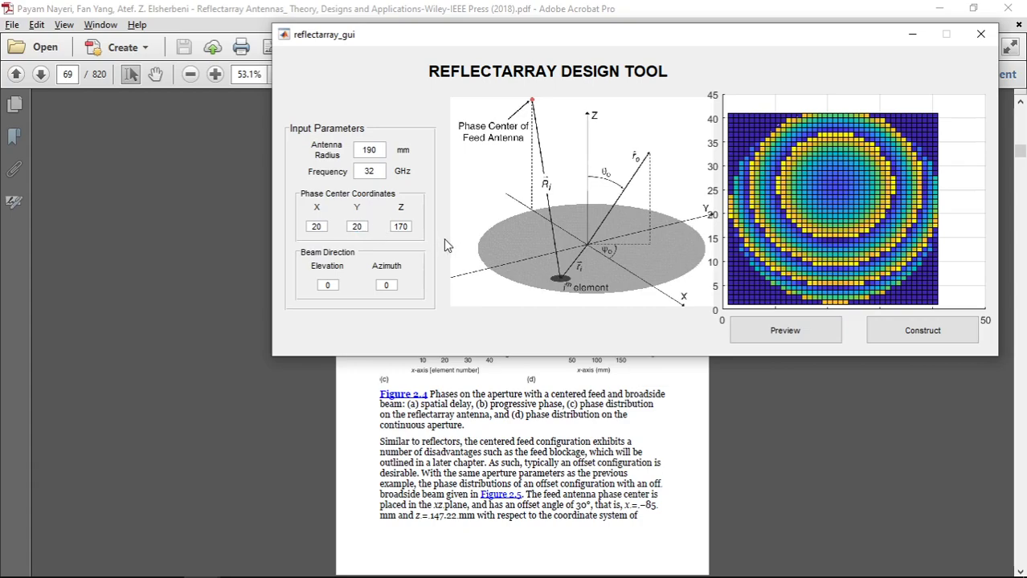
mouse_move(453, 233)
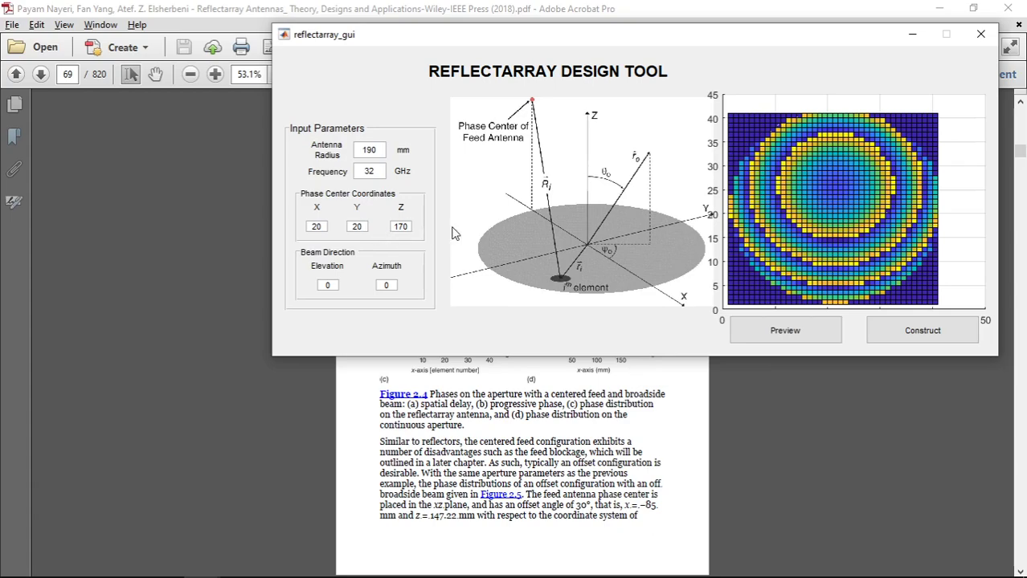
left_click(784, 331)
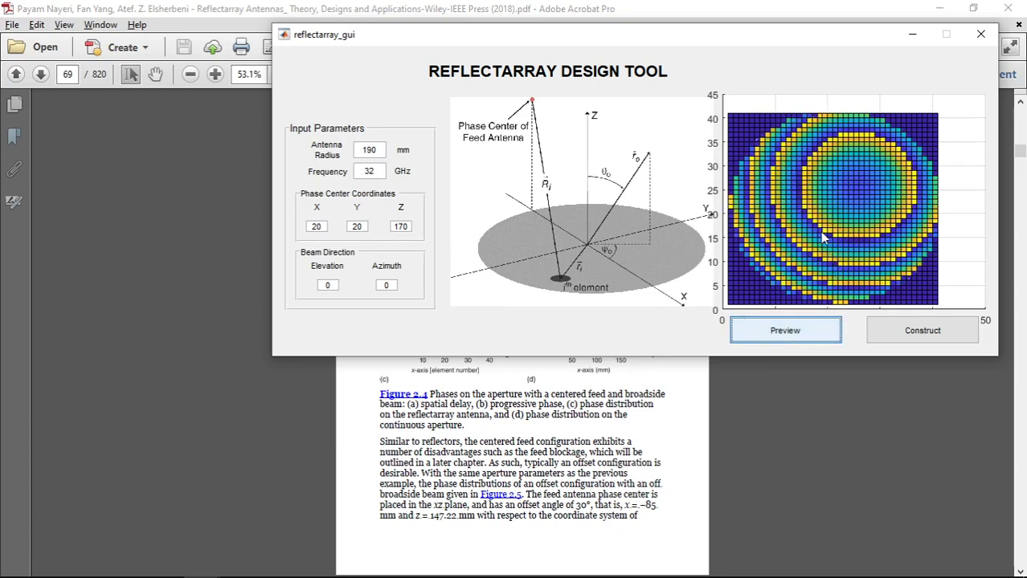
mouse_move(844, 199)
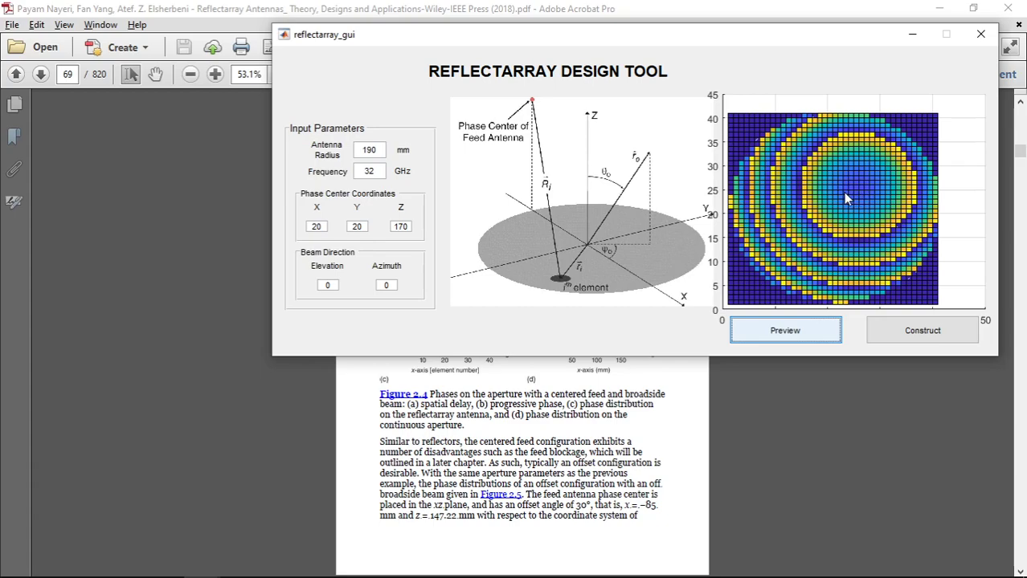
mouse_move(823, 203)
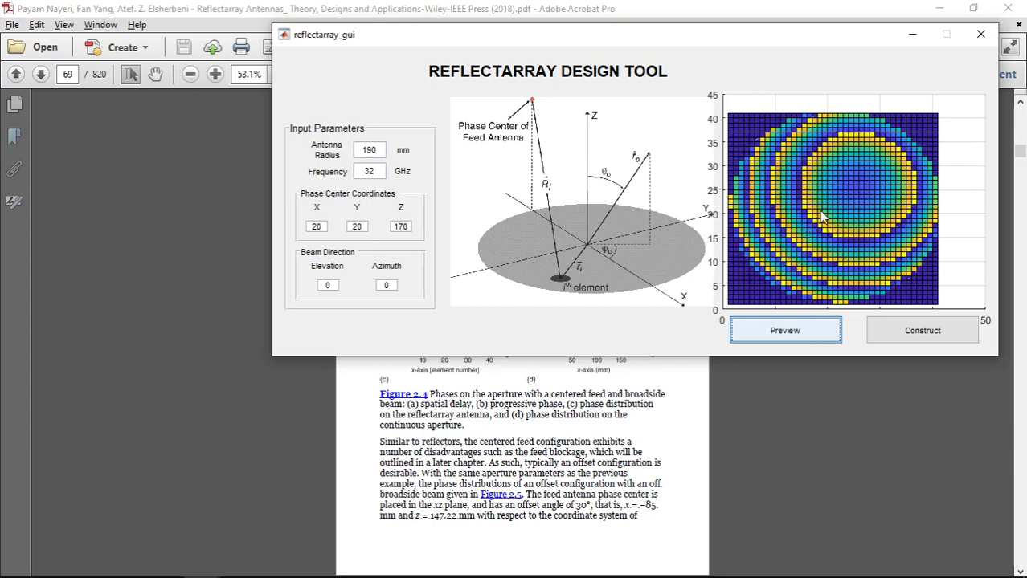
mouse_move(866, 168)
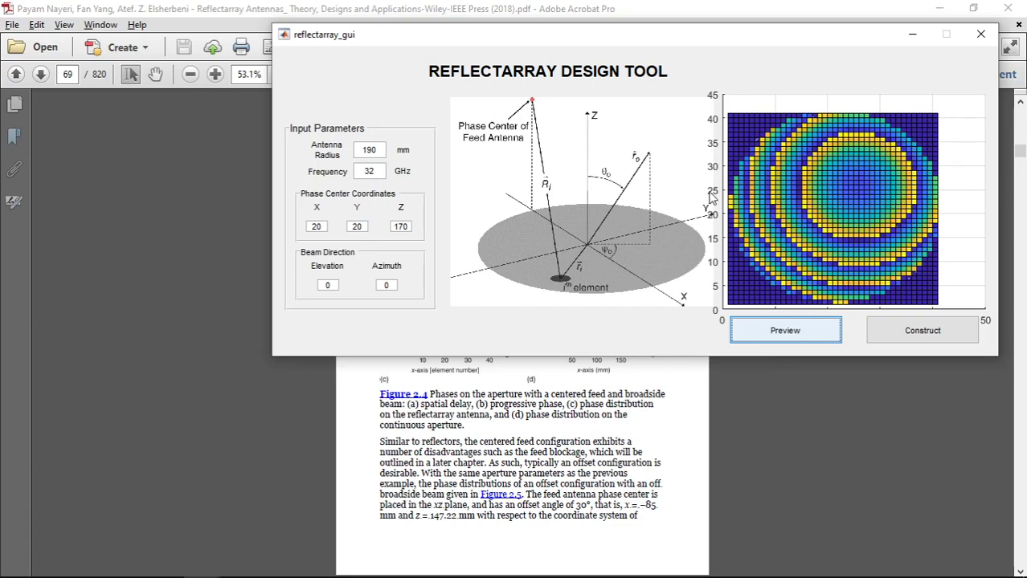
mouse_move(449, 273)
type("0")
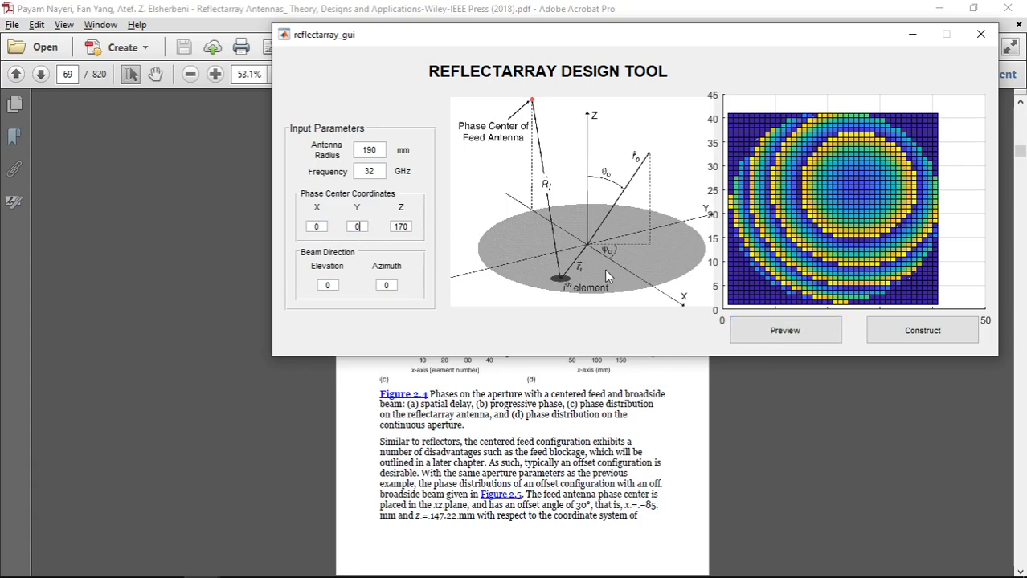
- Preview the re-centred rings with the feed back at X 0, Y 0, Z 170
left_click(784, 331)
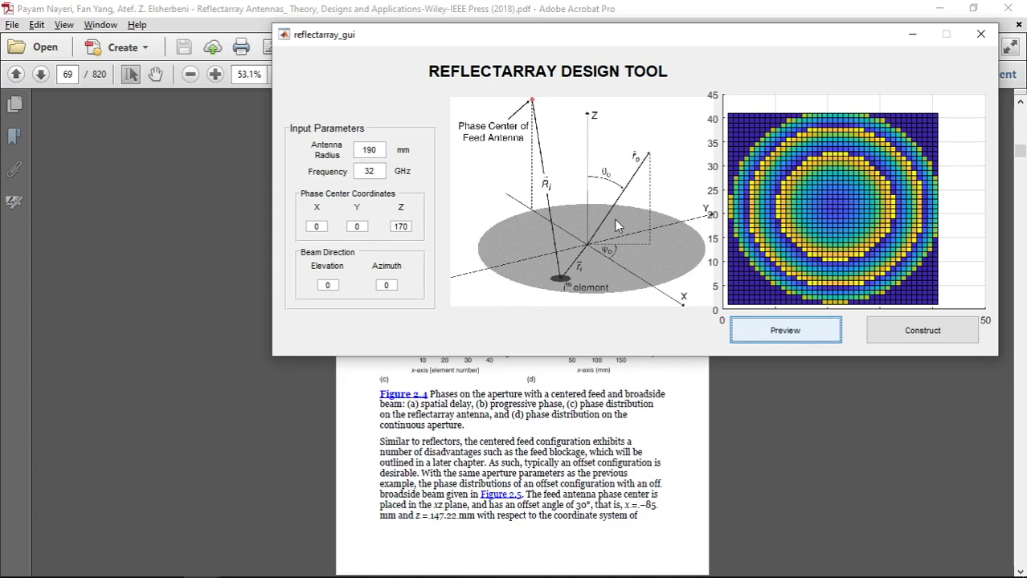
mouse_move(626, 291)
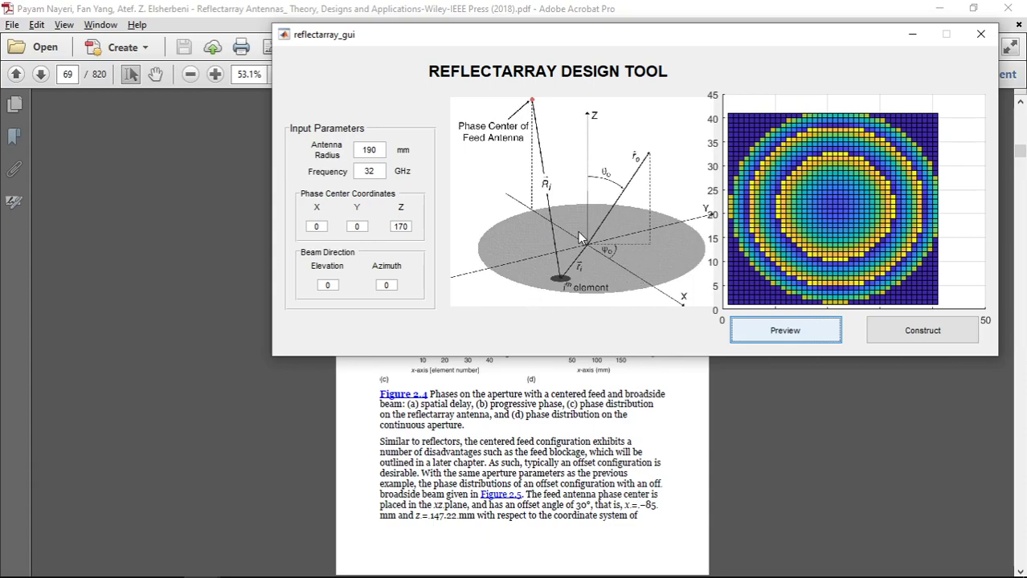
left_click(328, 286)
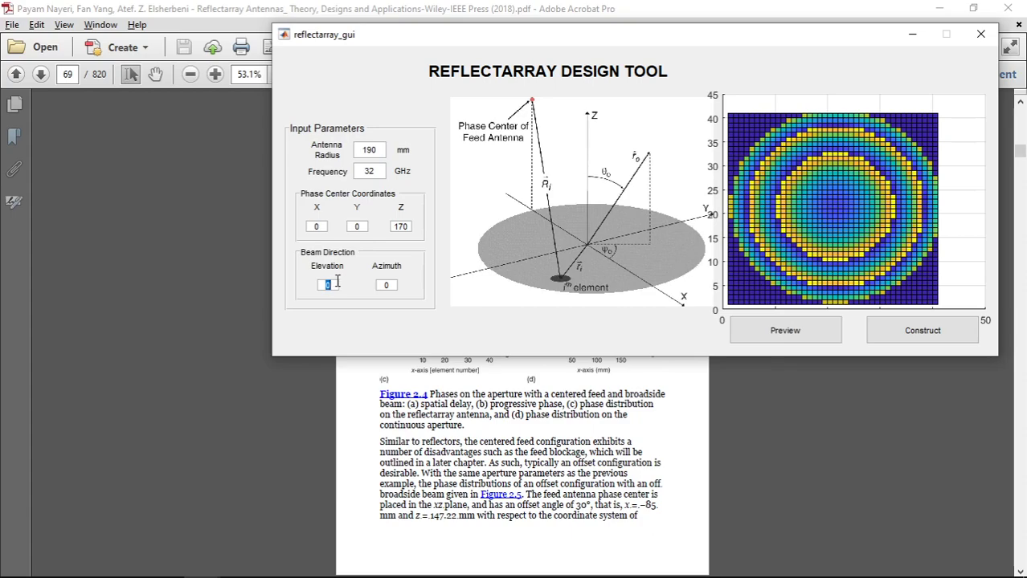
- Steer the beam to 20° elevation and preview the shifted phase distribution
type("20")
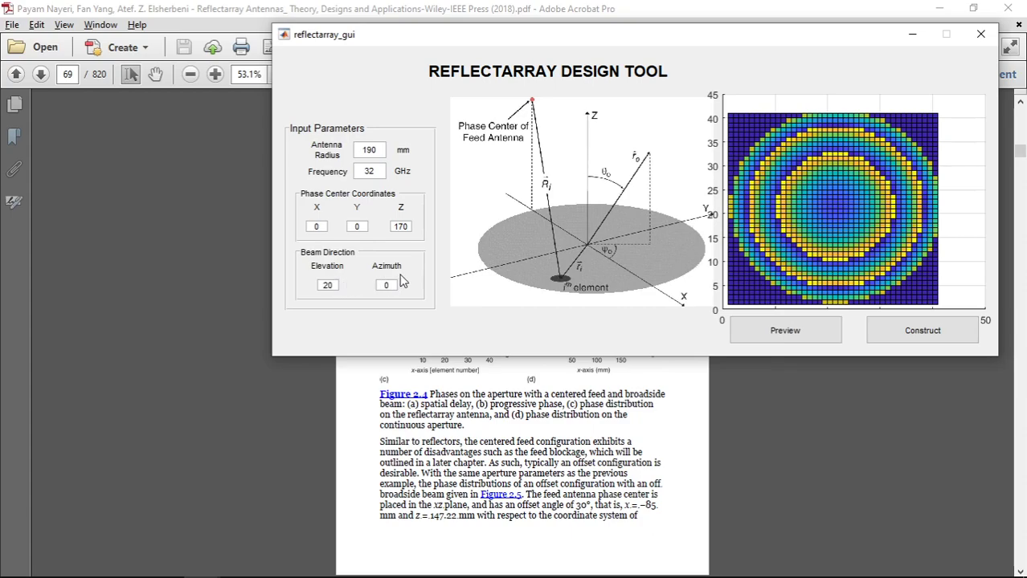
left_click(785, 331)
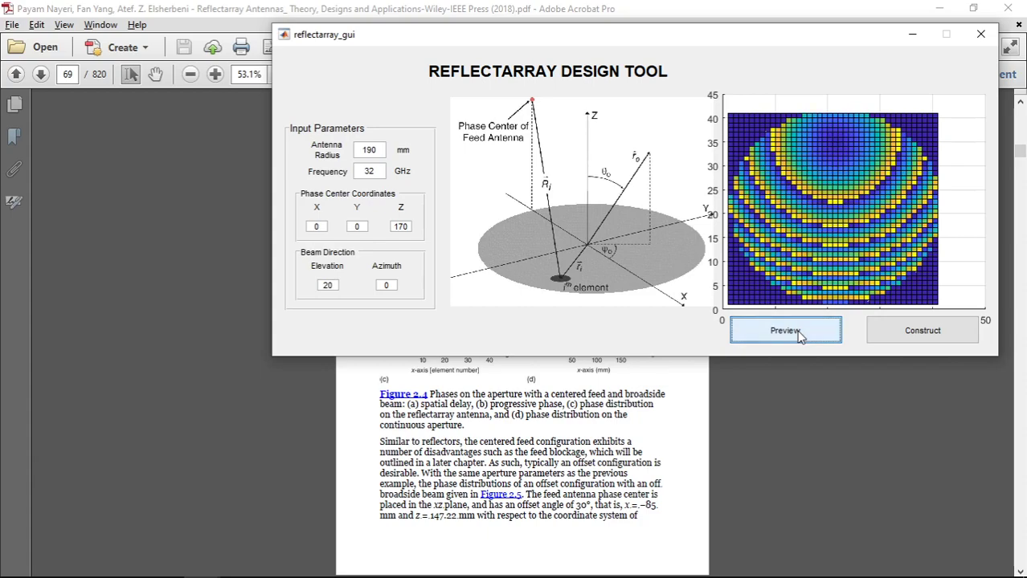
mouse_move(871, 157)
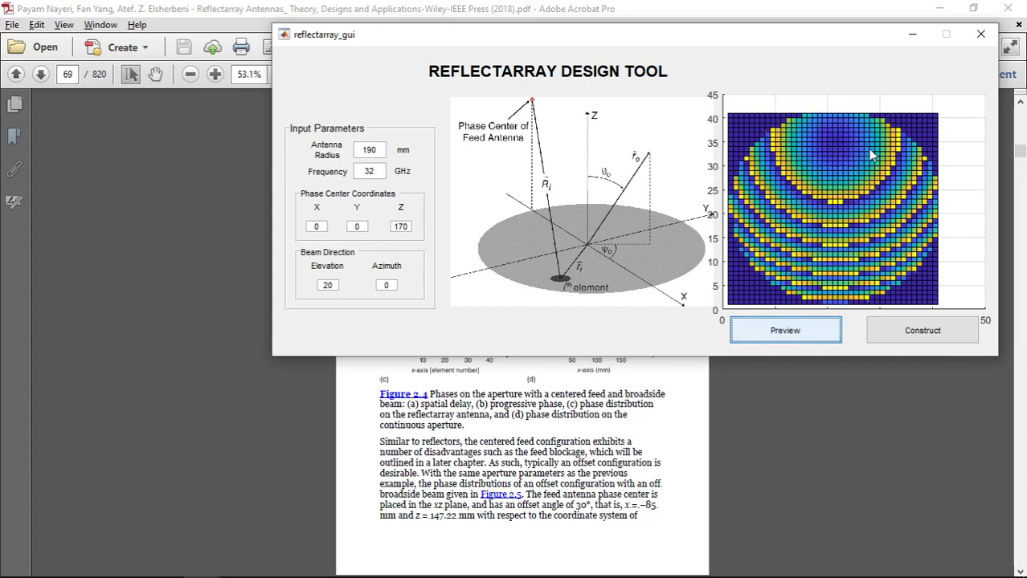
mouse_move(880, 183)
type("4")
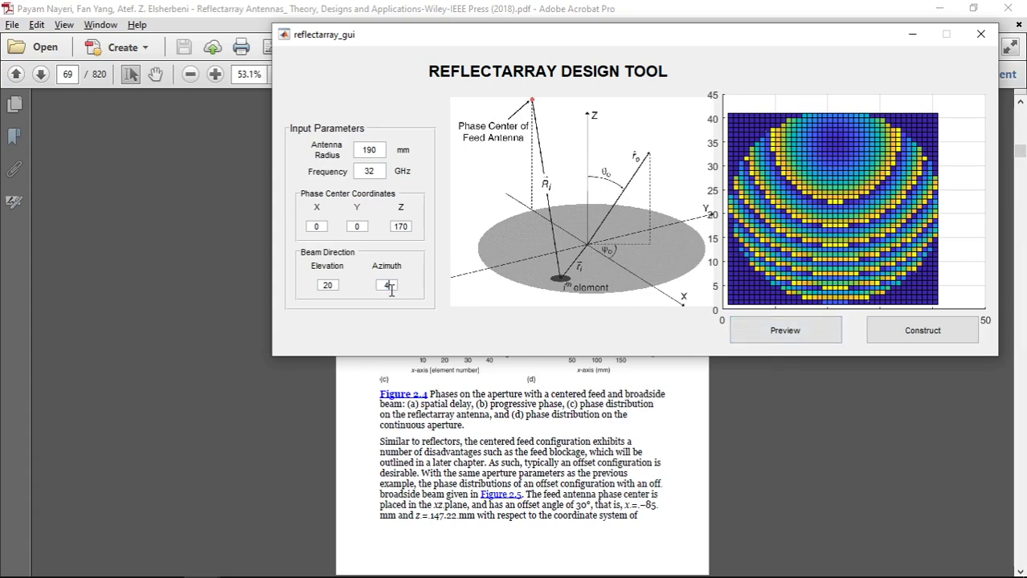
- Preview the phase distributions for azimuth 45°, 60° and 75° in turn
left_click(784, 331)
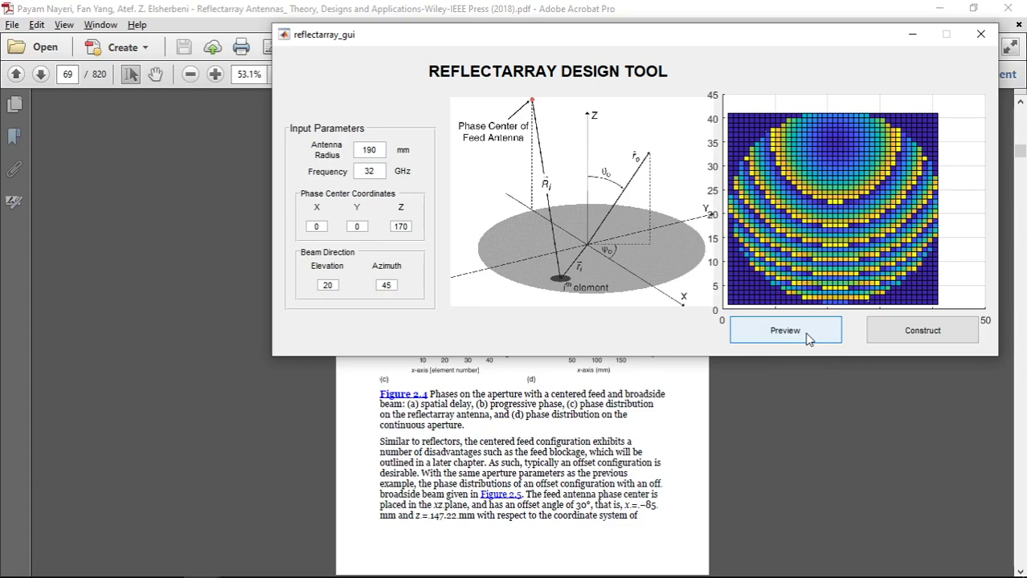
left_click(784, 331)
type("6")
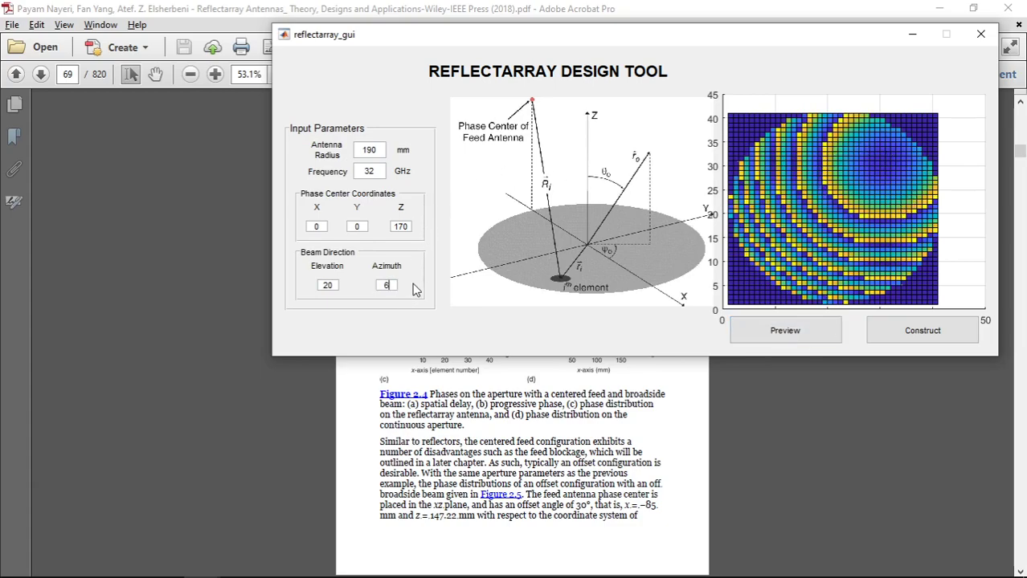
left_click(784, 331)
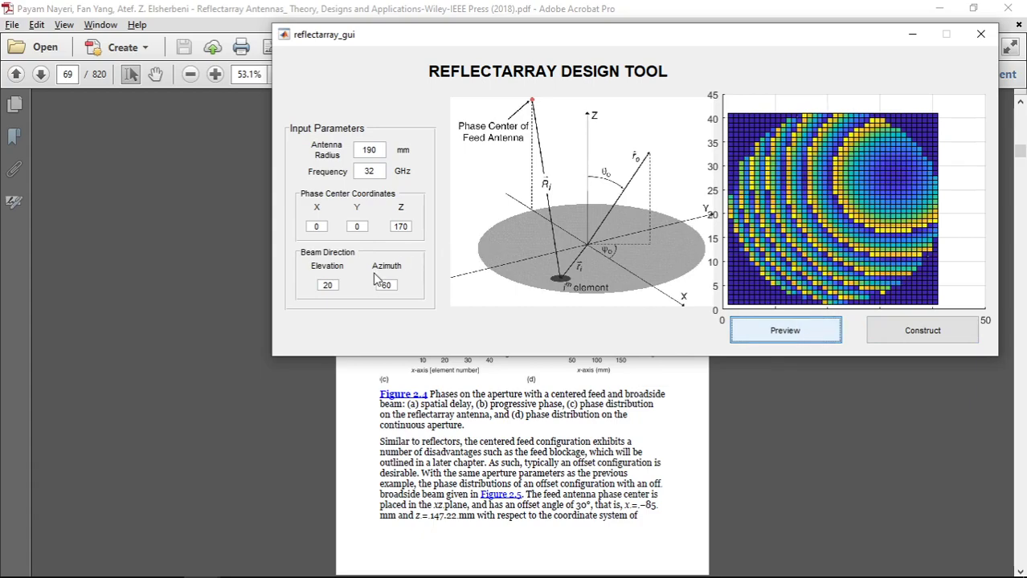
left_click(784, 331)
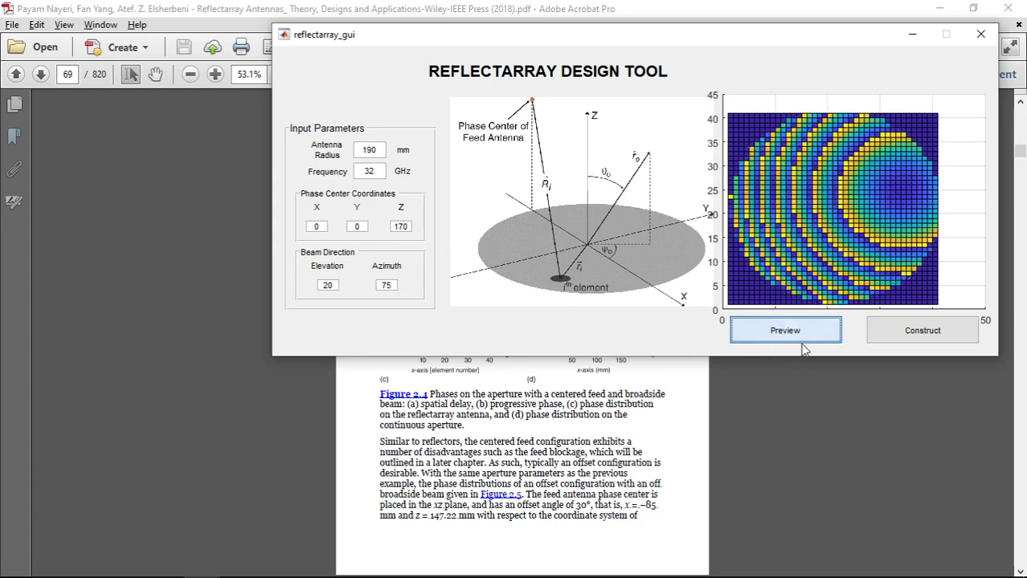
left_click(785, 331)
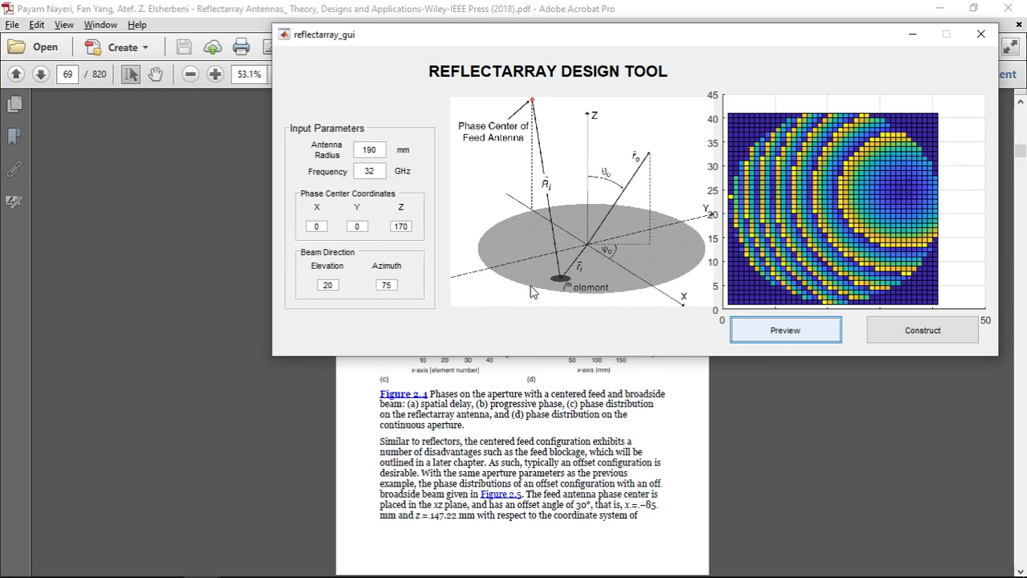
mouse_move(437, 270)
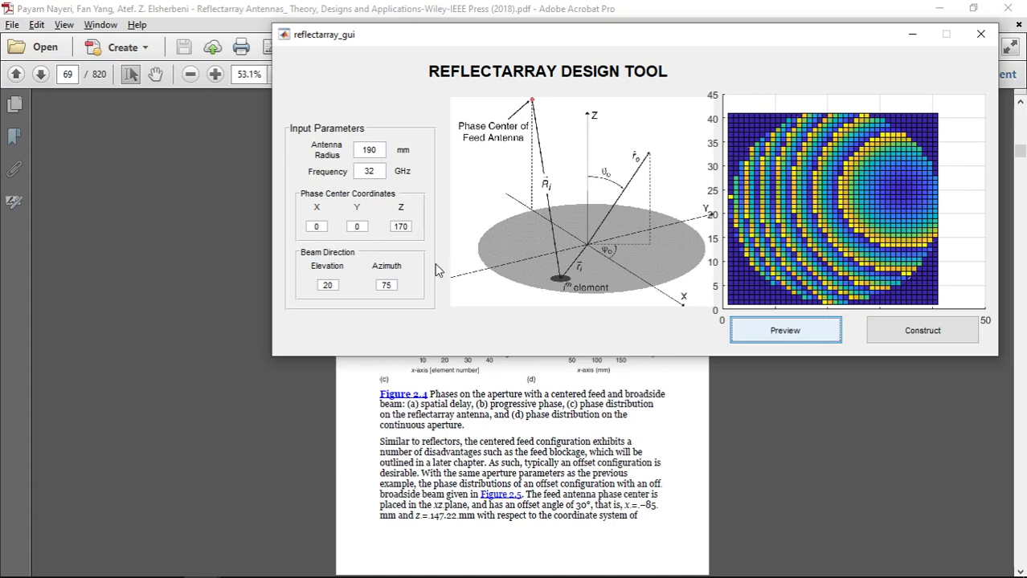
mouse_move(565, 263)
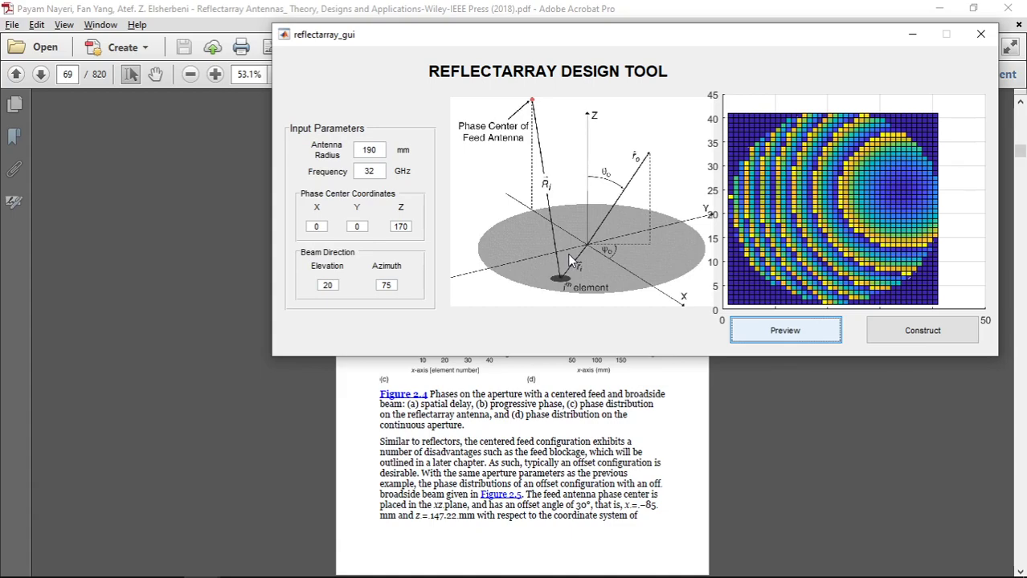
mouse_move(818, 257)
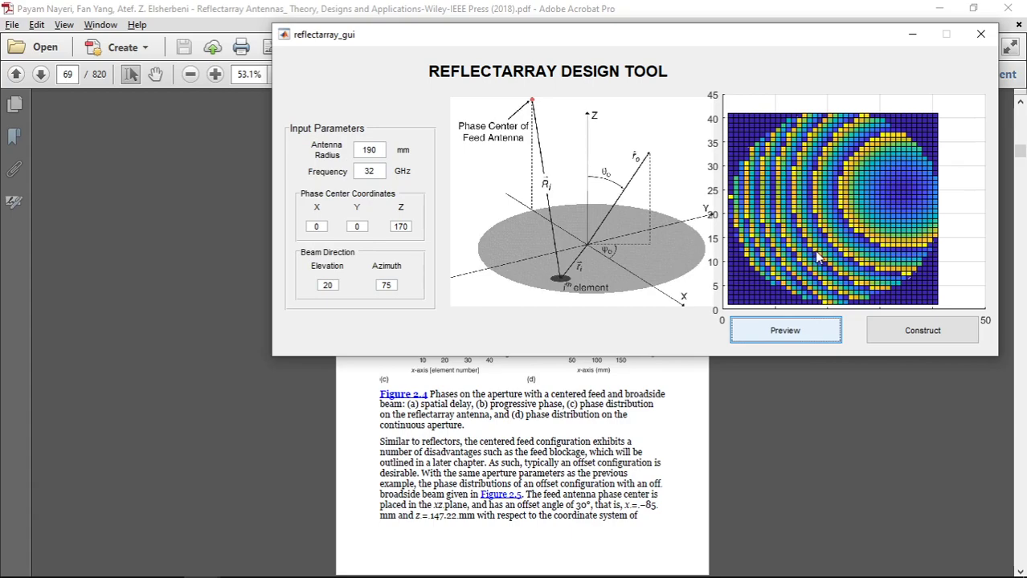
mouse_move(795, 233)
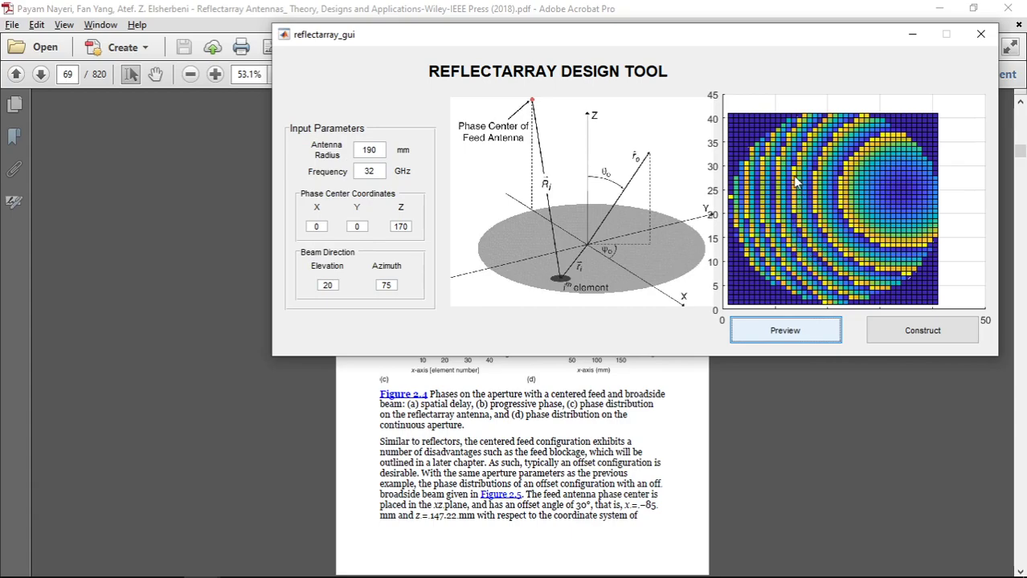
mouse_move(833, 126)
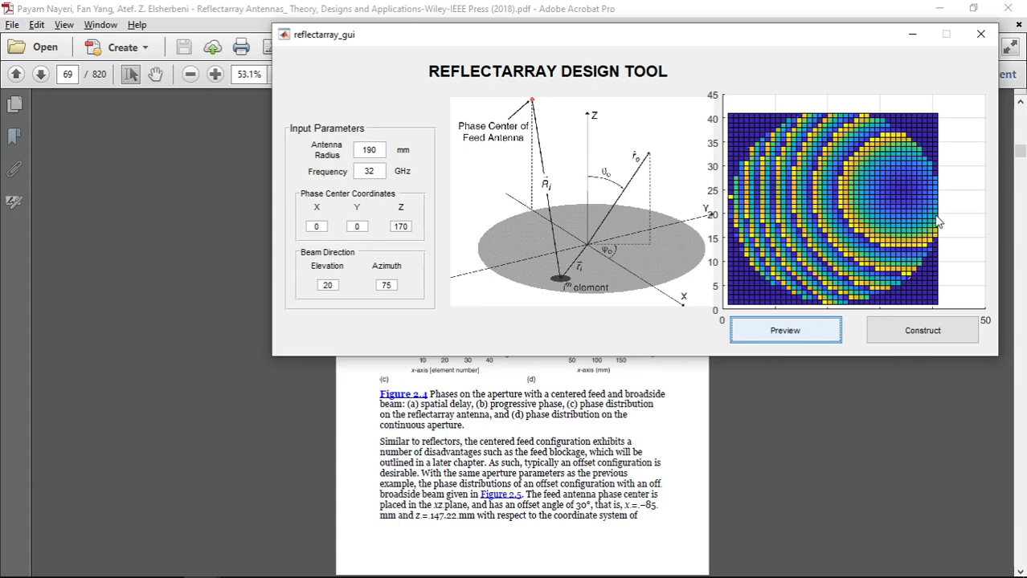
mouse_move(858, 303)
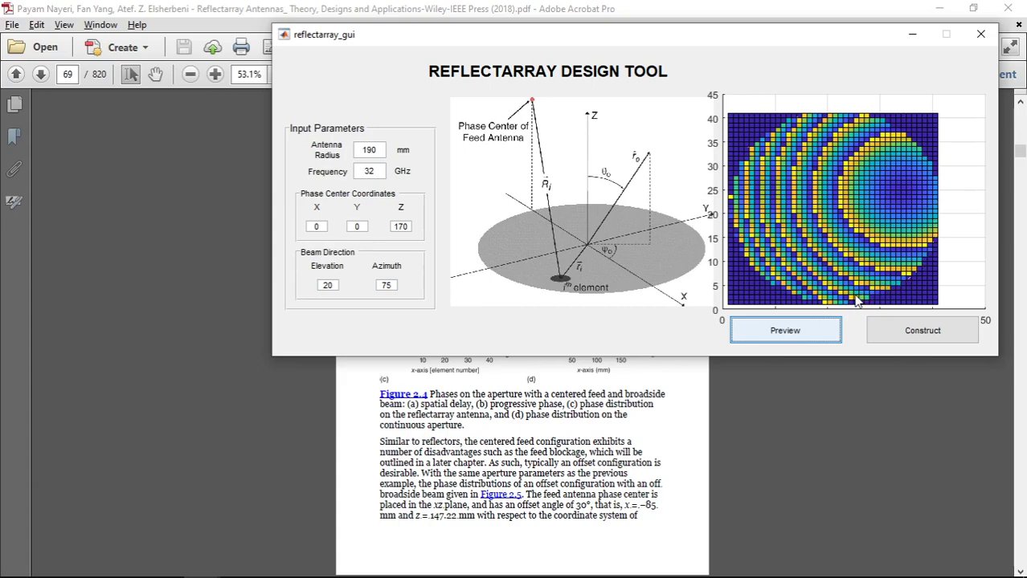
mouse_move(763, 286)
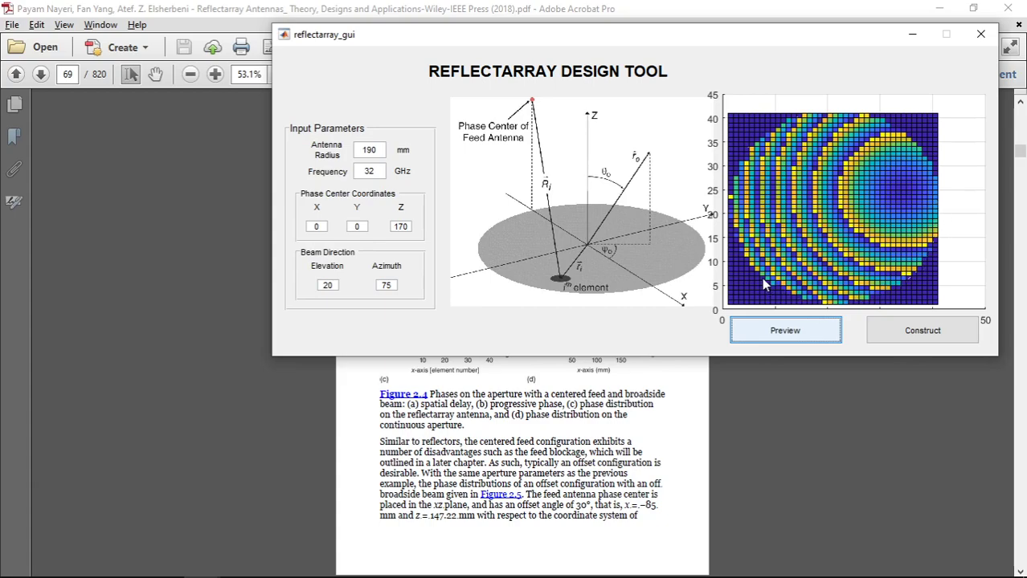
mouse_move(532, 170)
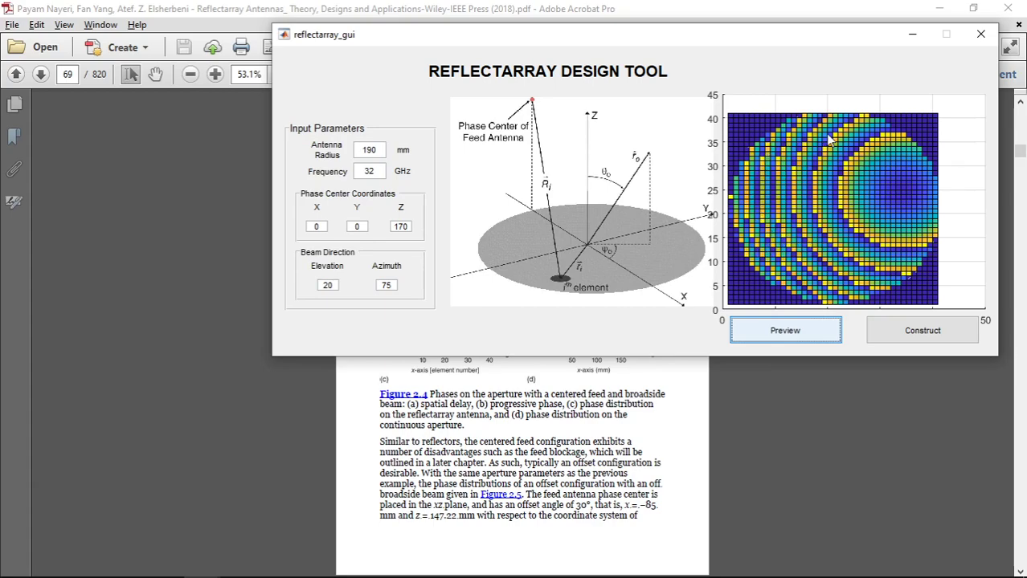
mouse_move(771, 191)
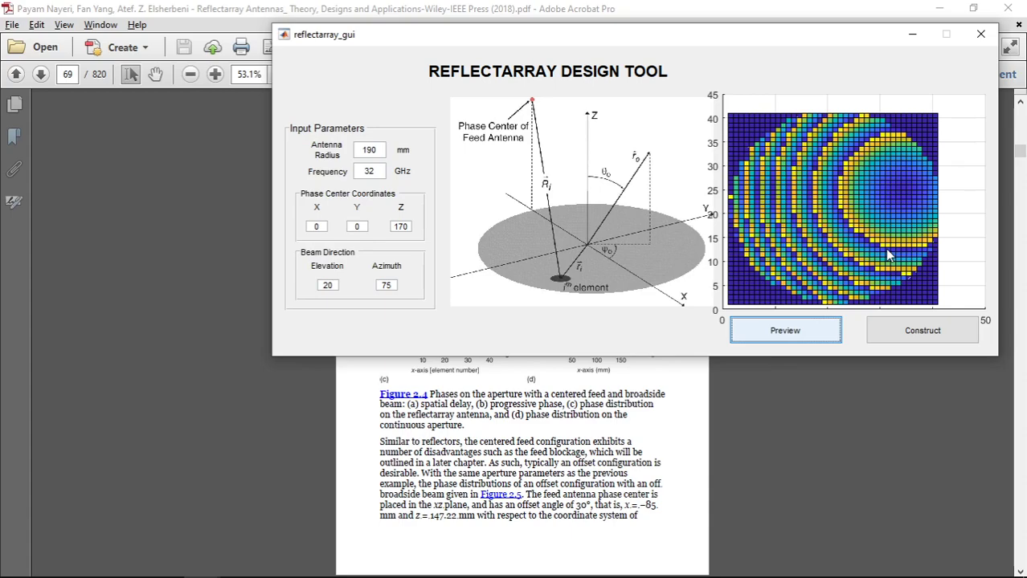
mouse_move(624, 283)
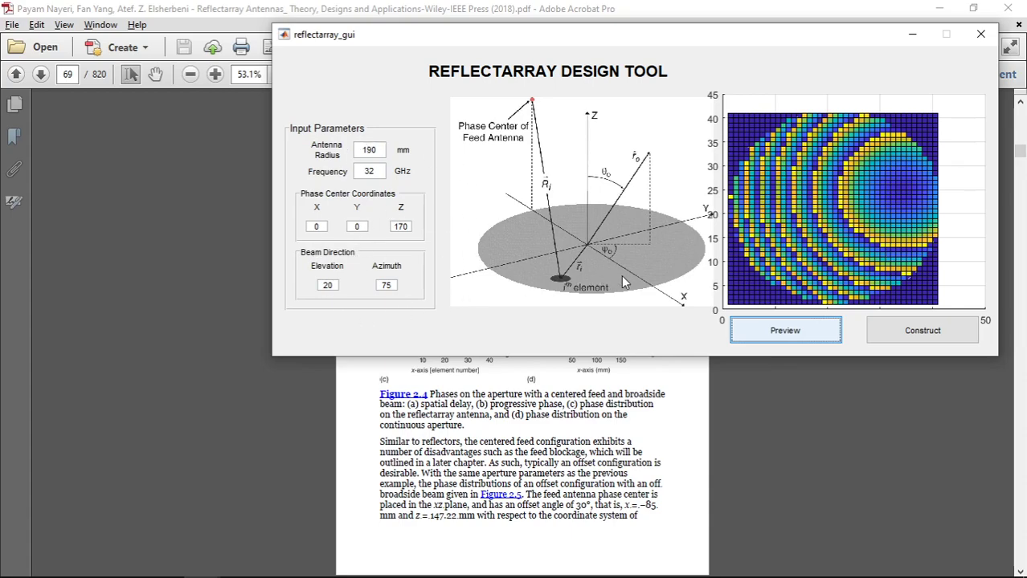
mouse_move(859, 312)
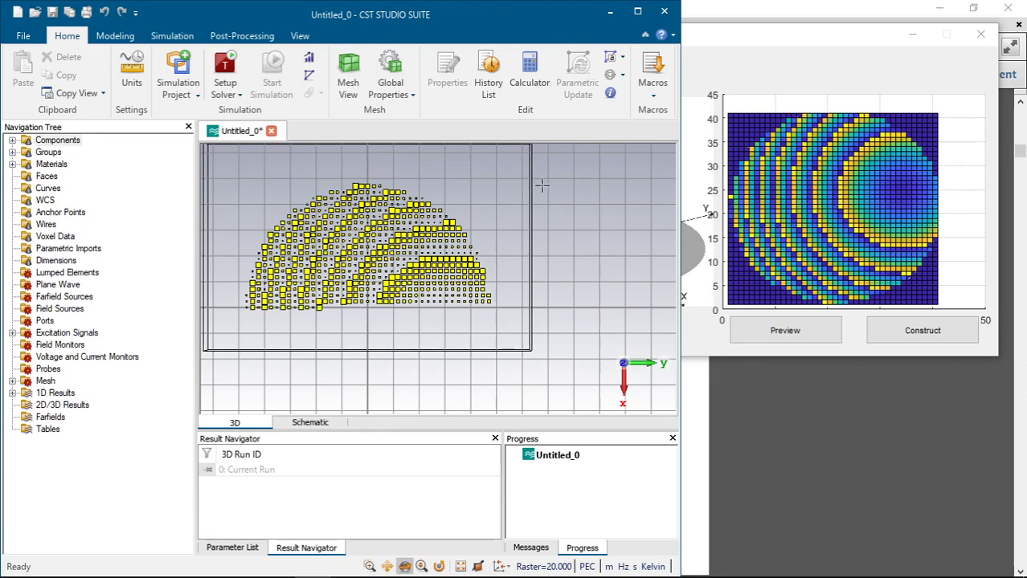
mouse_move(597, 198)
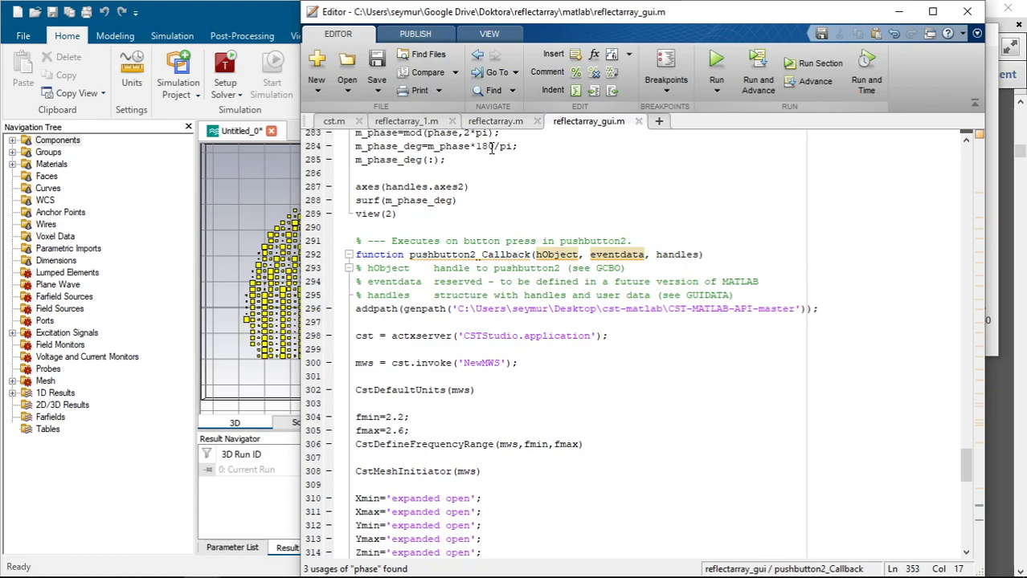
- Highlight the frequency-input read and the loop's phase calculation lines, then switch to the textbook
scroll("up", 3)
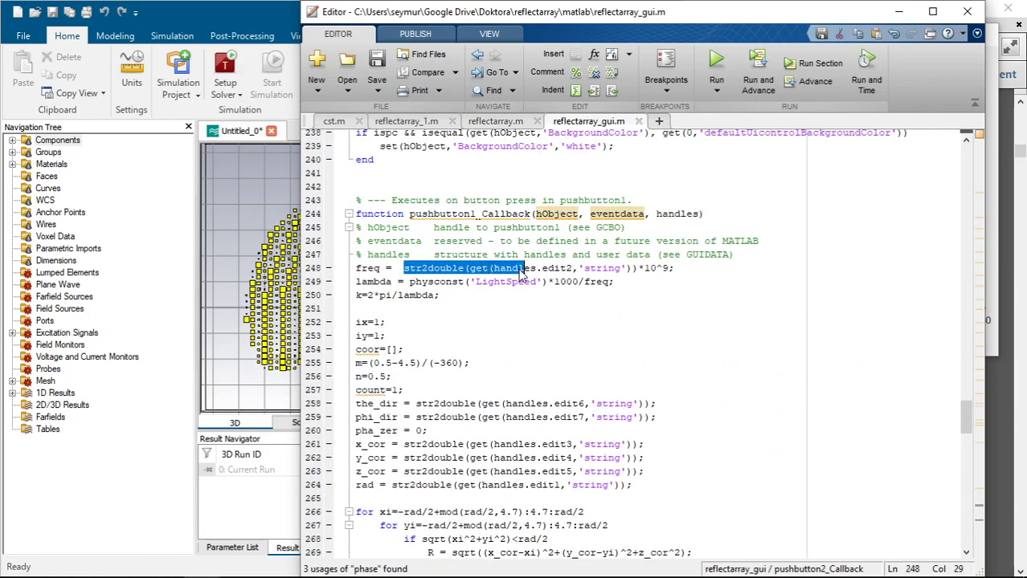
left_click(363, 296)
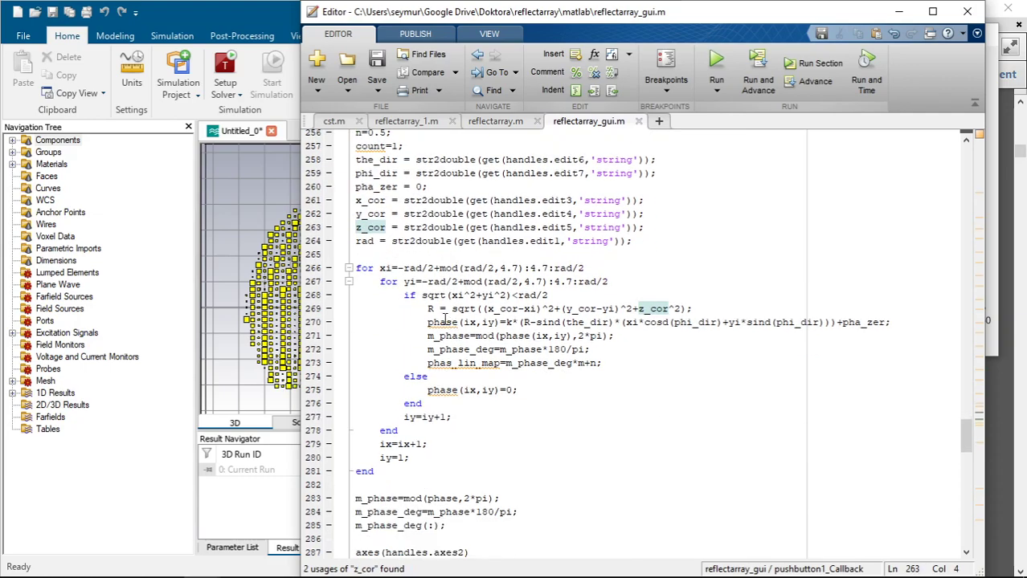
left_click_drag(427, 308, 601, 363)
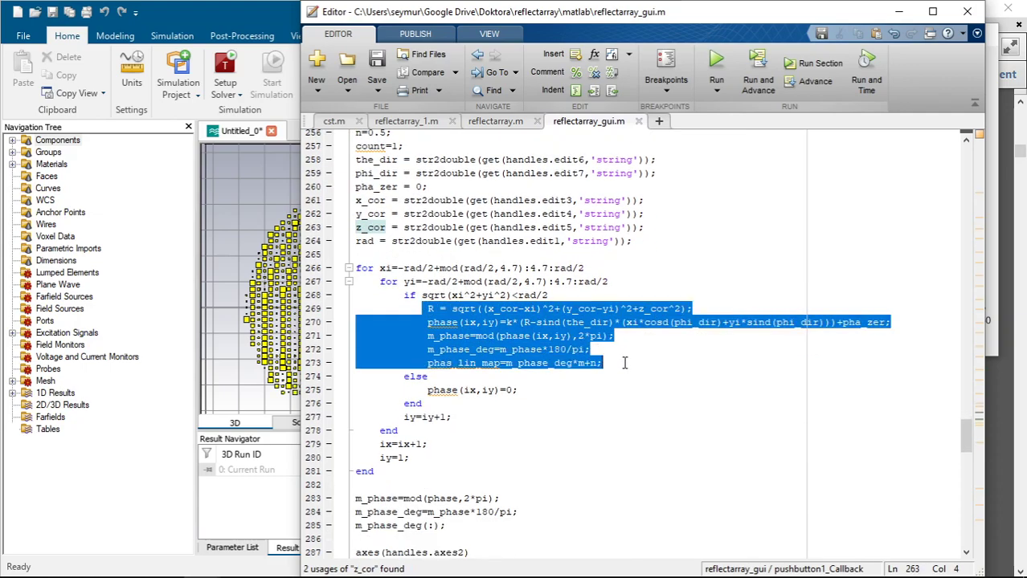
left_click(600, 363)
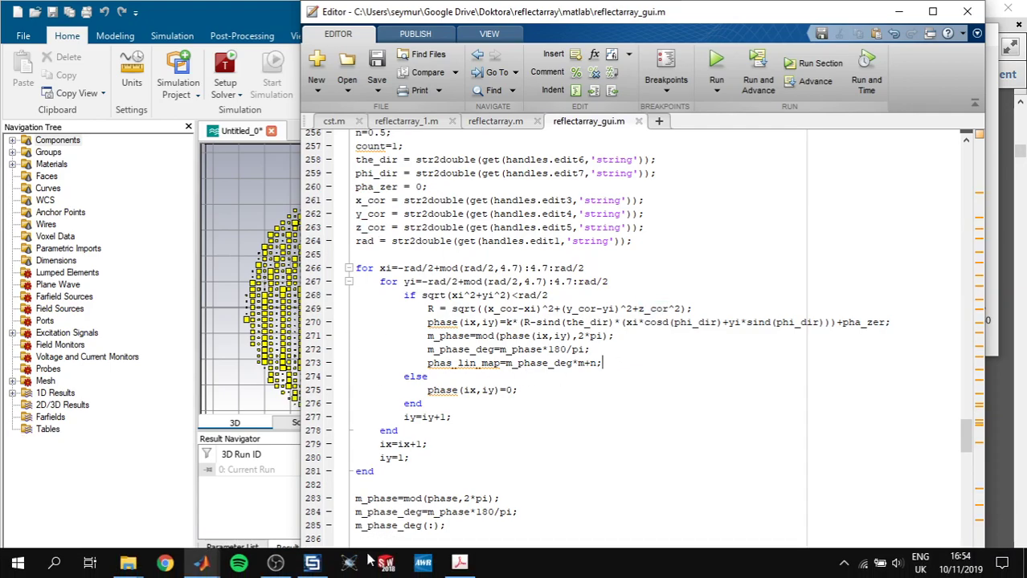
left_click(460, 563)
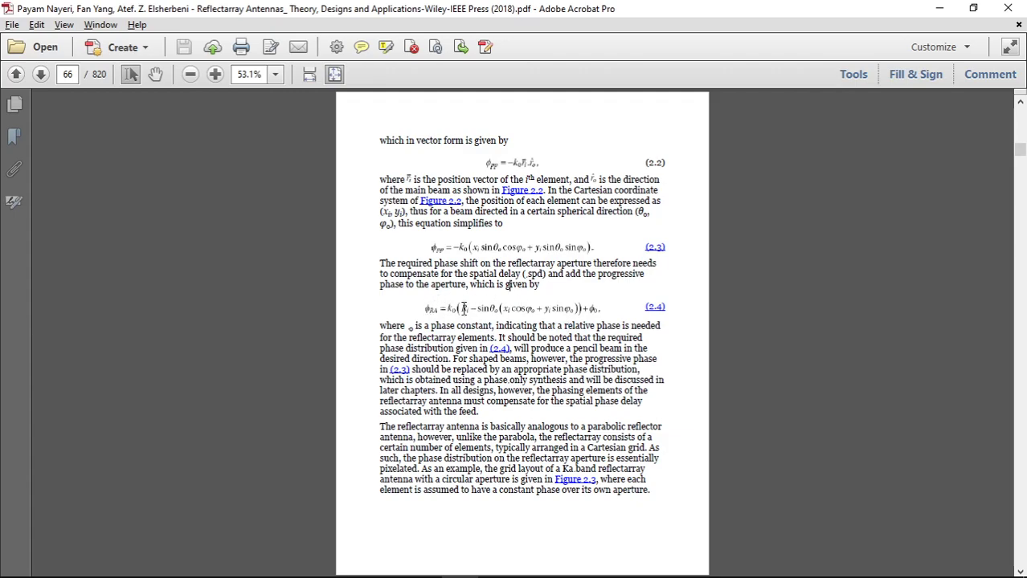
mouse_move(710, 319)
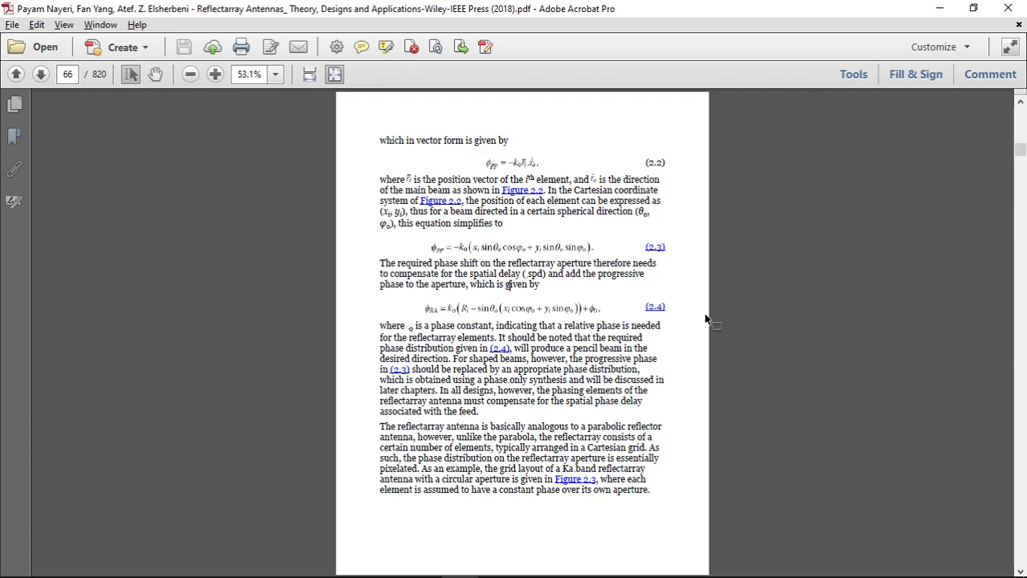
mouse_move(938, 8)
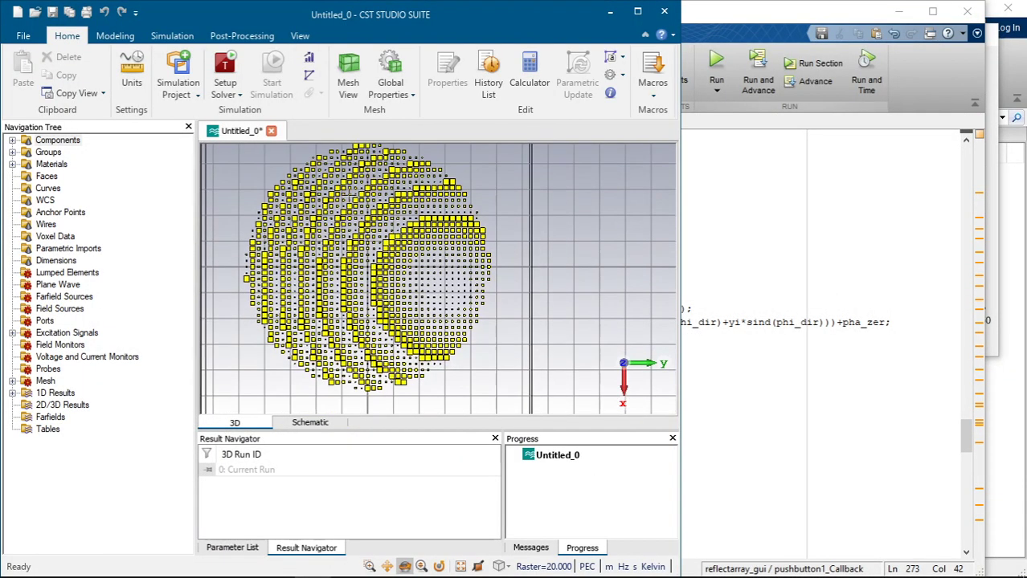
- Bring the steered-beam phase preview back beside the CST circular patch array model
left_click(784, 331)
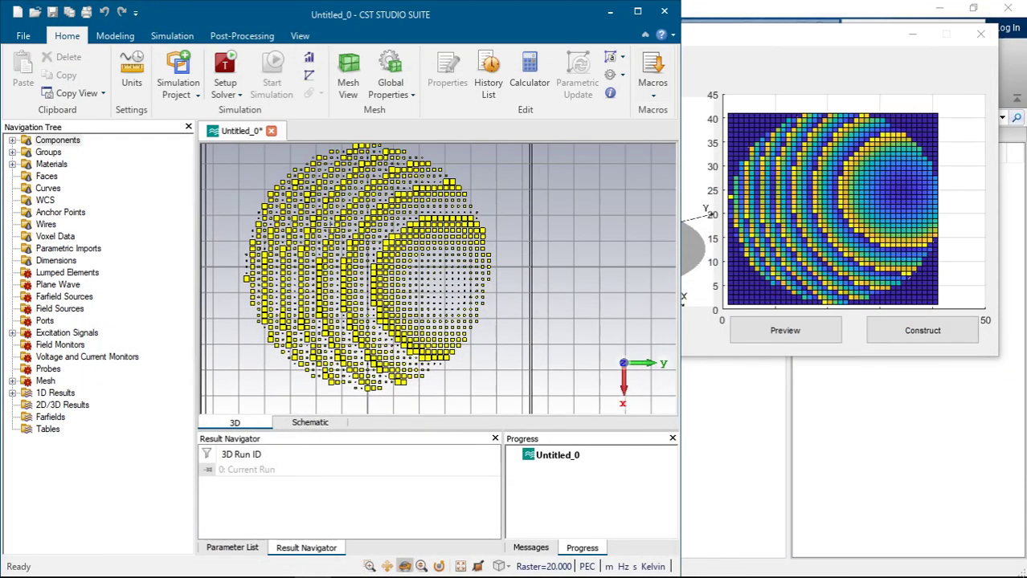